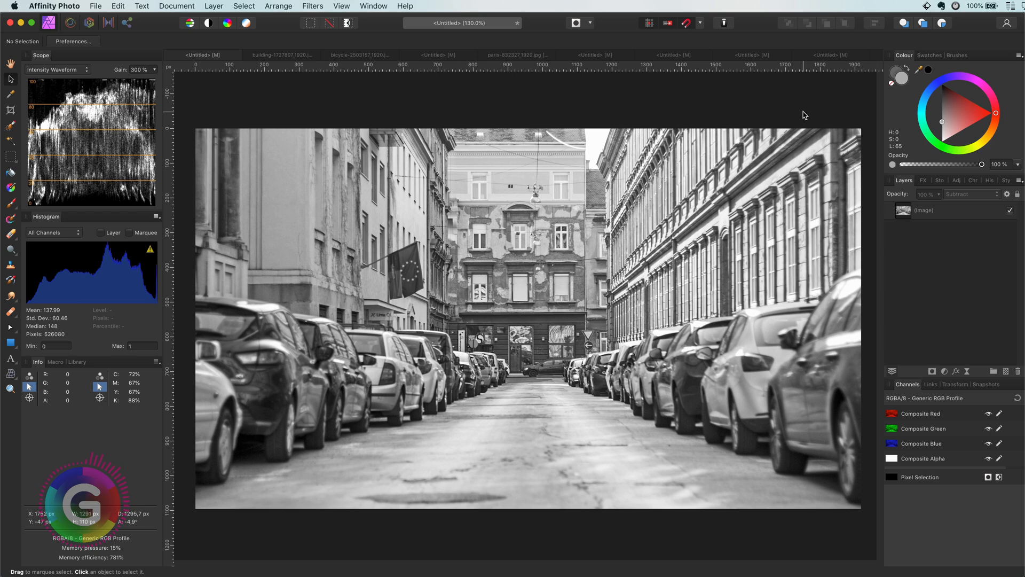
Step: Duplicate the street photo Image layer with Cmd+J
left_click(922, 210)
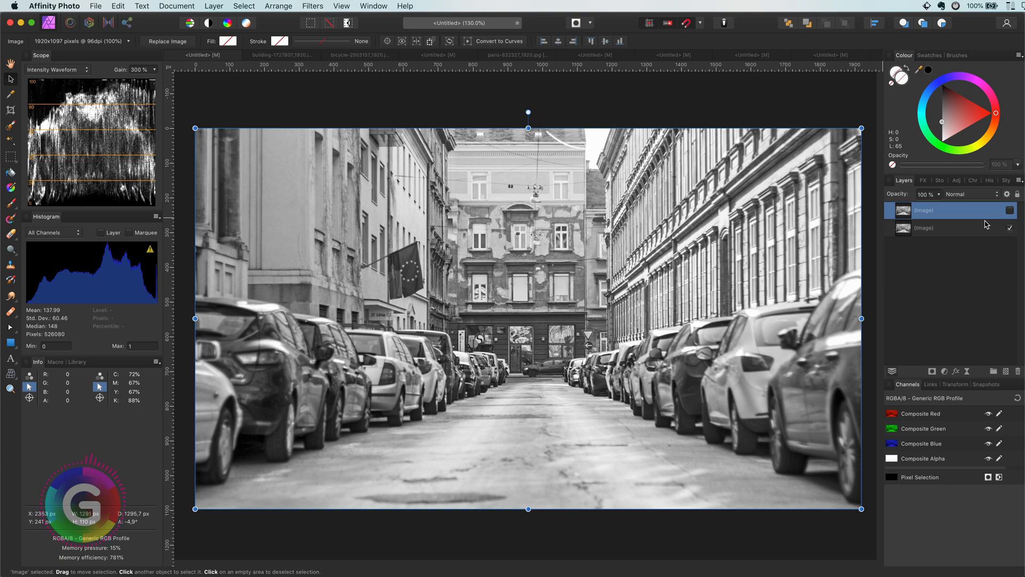
mouse_move(907, 233)
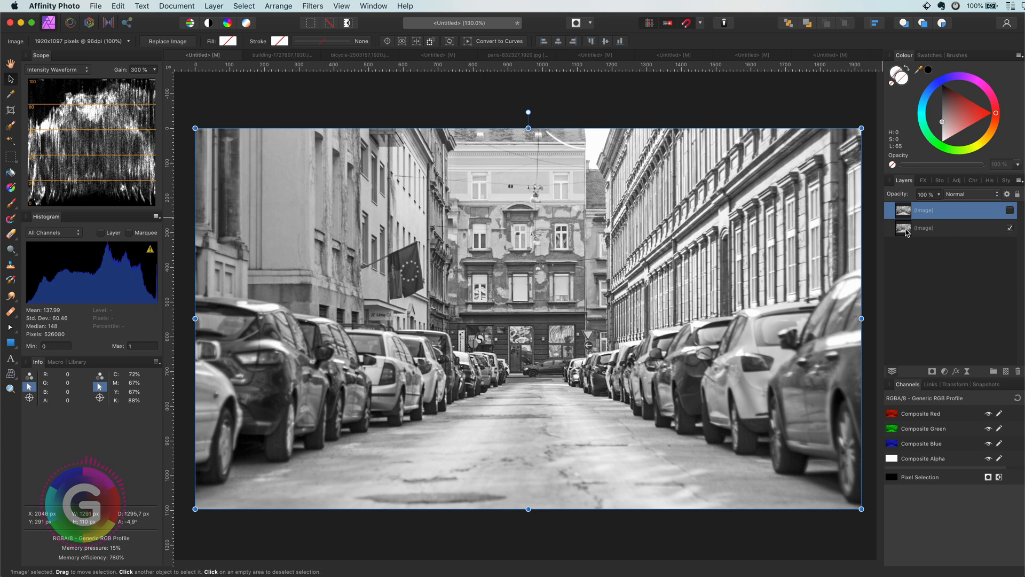
Step: Nest an Invert adjustment under the lower street photo layer, making it a negative
left_click(924, 227)
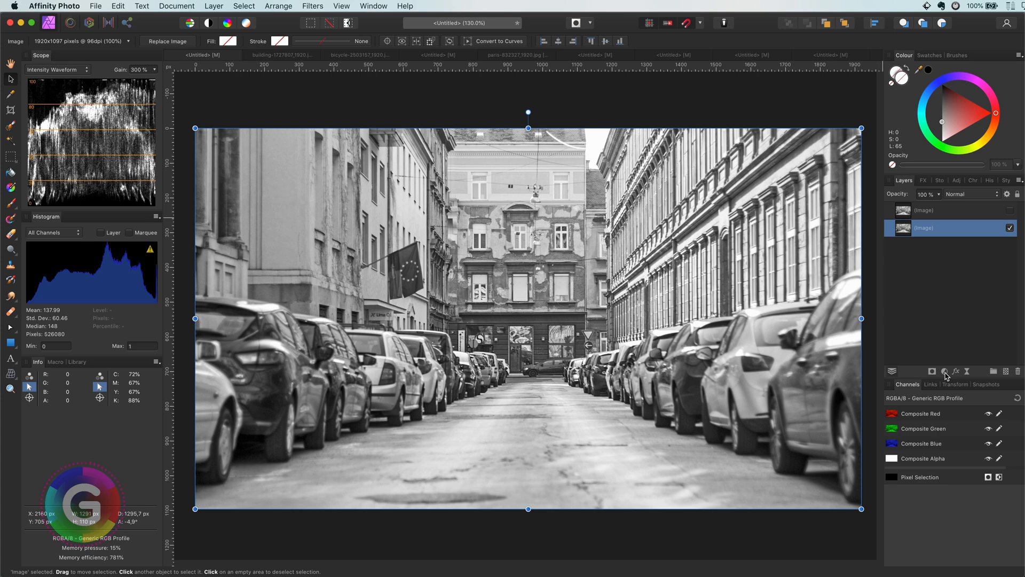
left_click(946, 371)
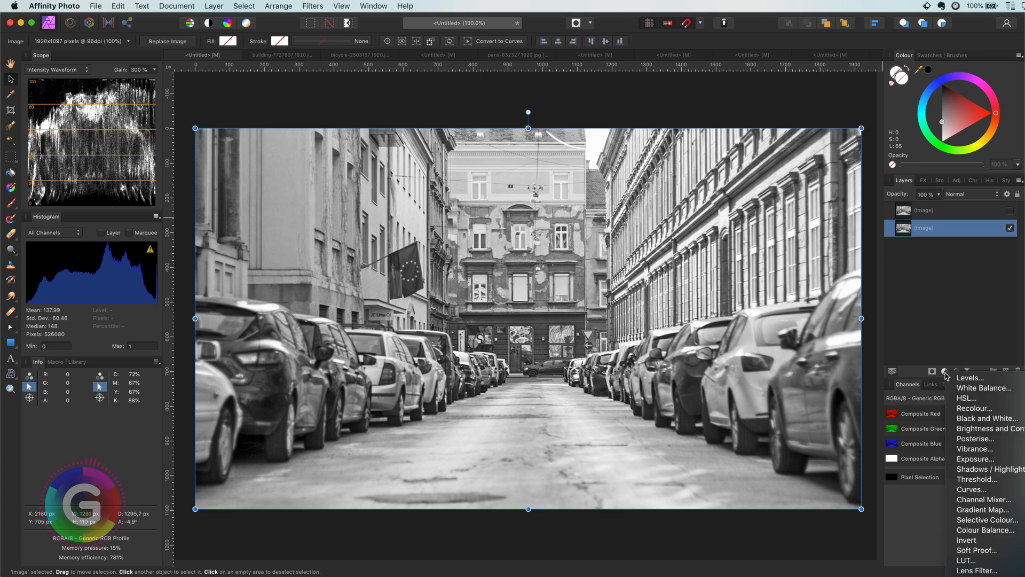
mouse_move(983, 520)
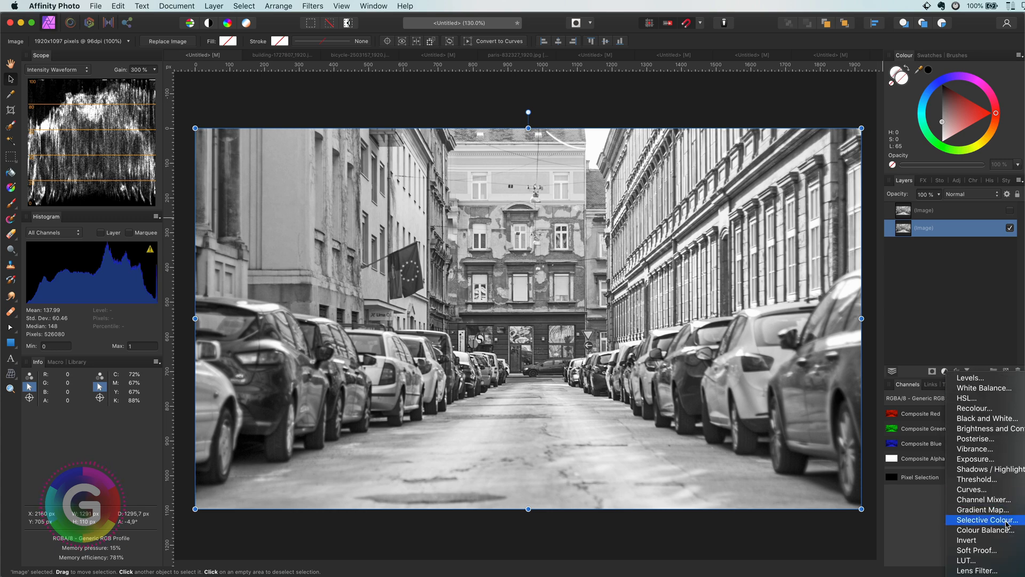
left_click(966, 539)
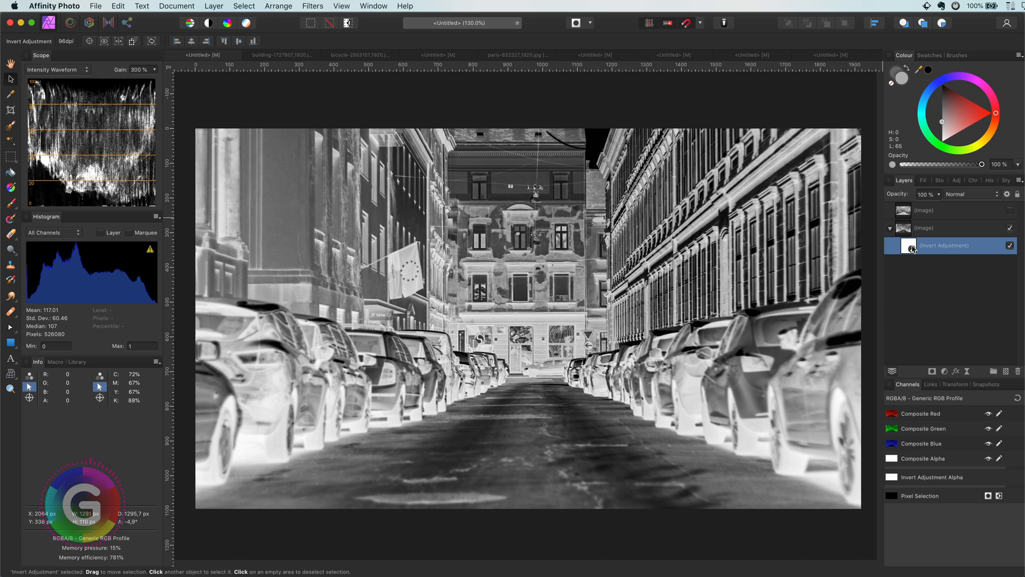
mouse_move(927, 241)
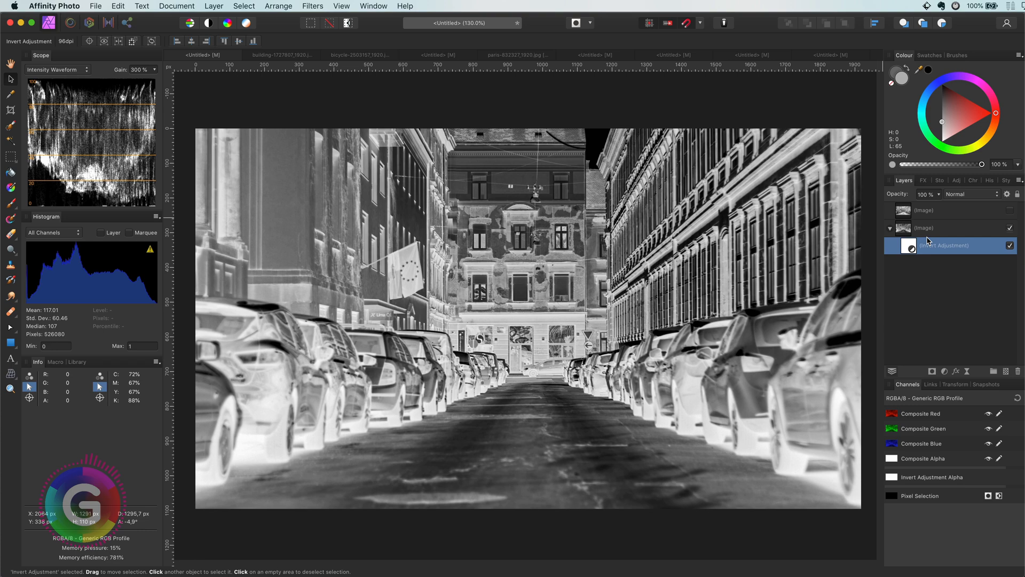
mouse_move(969, 208)
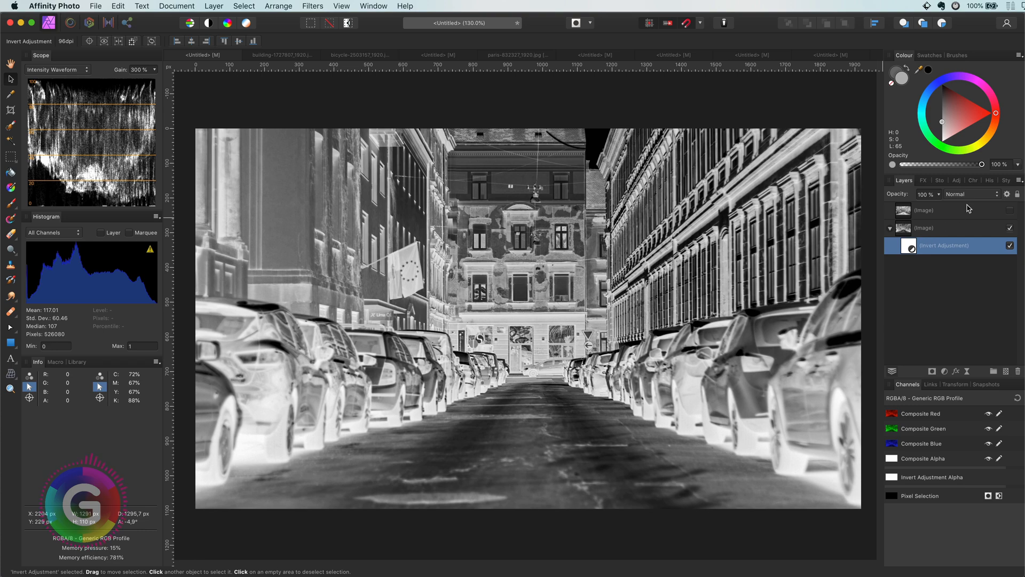
Step: Switch the Invert adjustment's blend mode to Subtract for deeper blacks
left_click(971, 193)
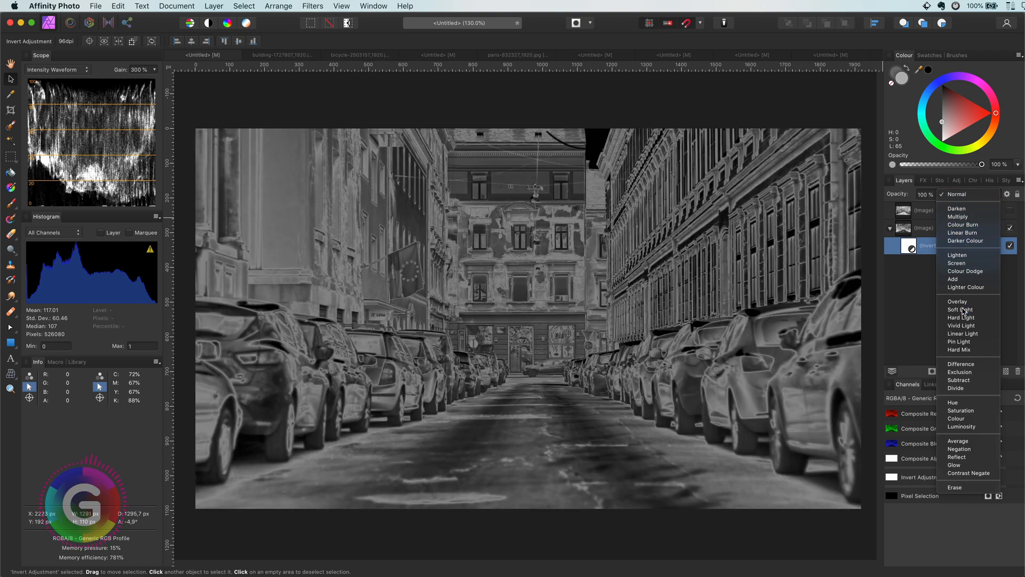
left_click(960, 381)
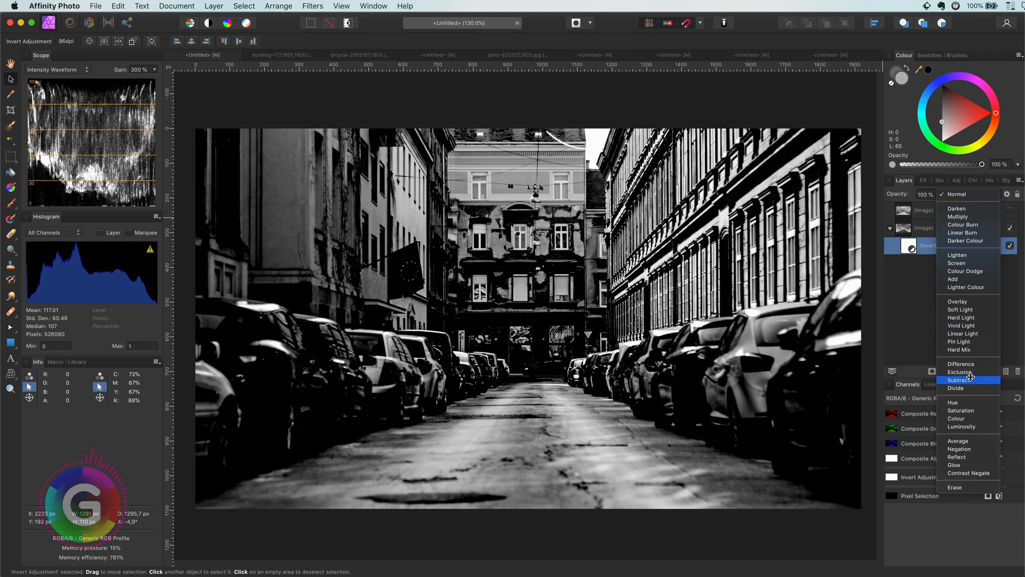
left_click(959, 380)
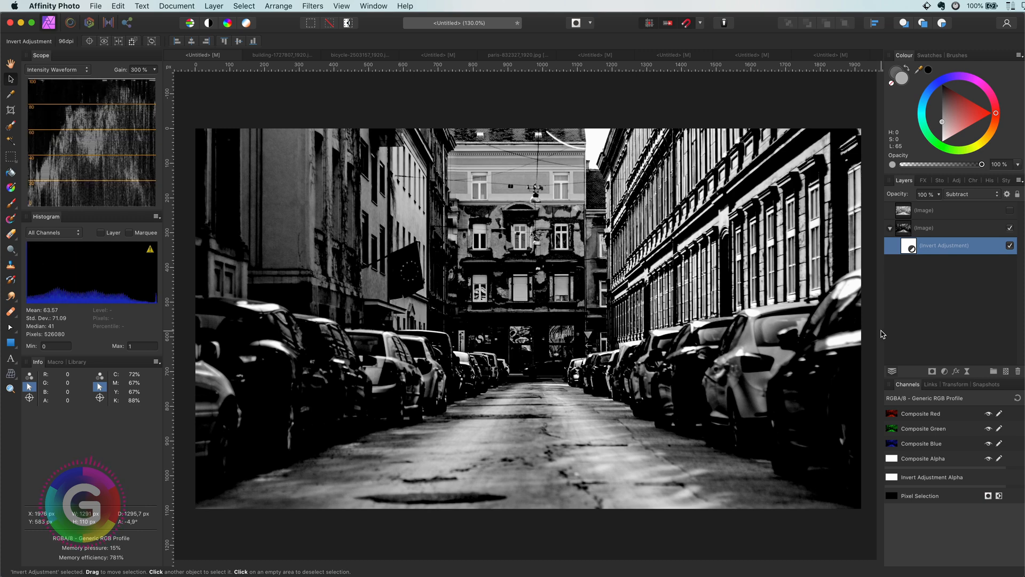
mouse_move(959, 266)
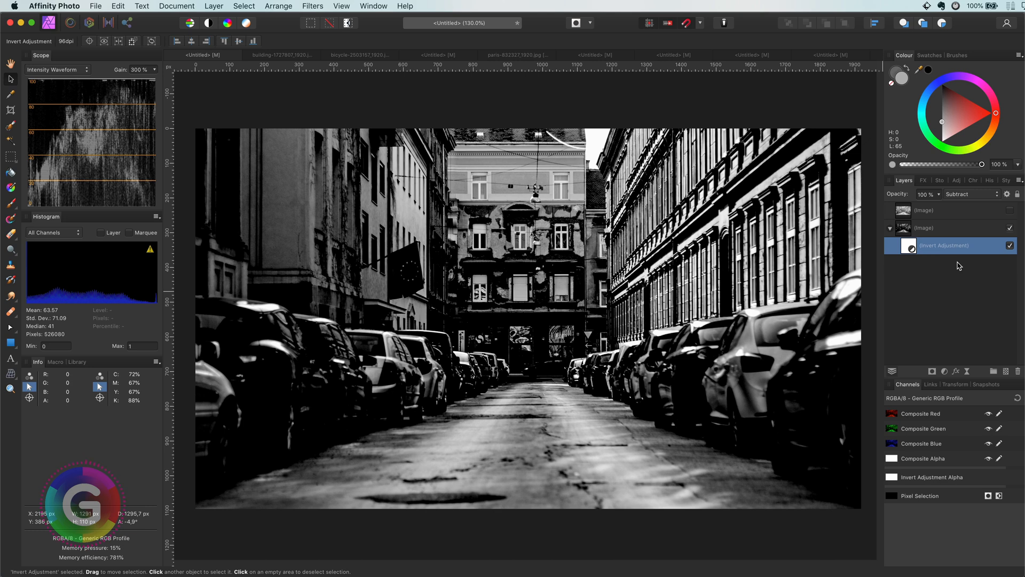
mouse_move(952, 322)
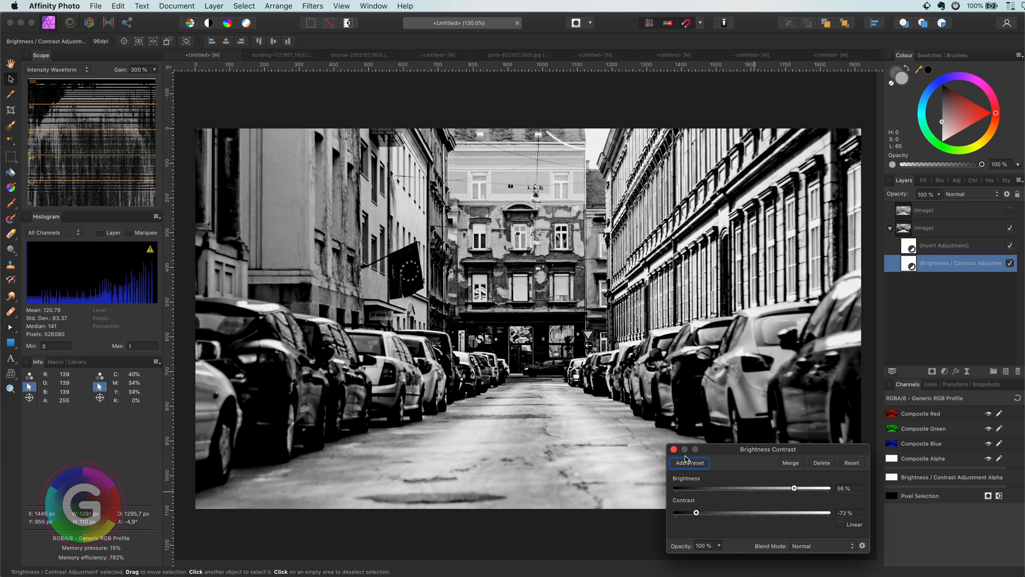
Step: Commit reshaped blend range curves on the Invert adjustment, lightening the photo
left_click(674, 450)
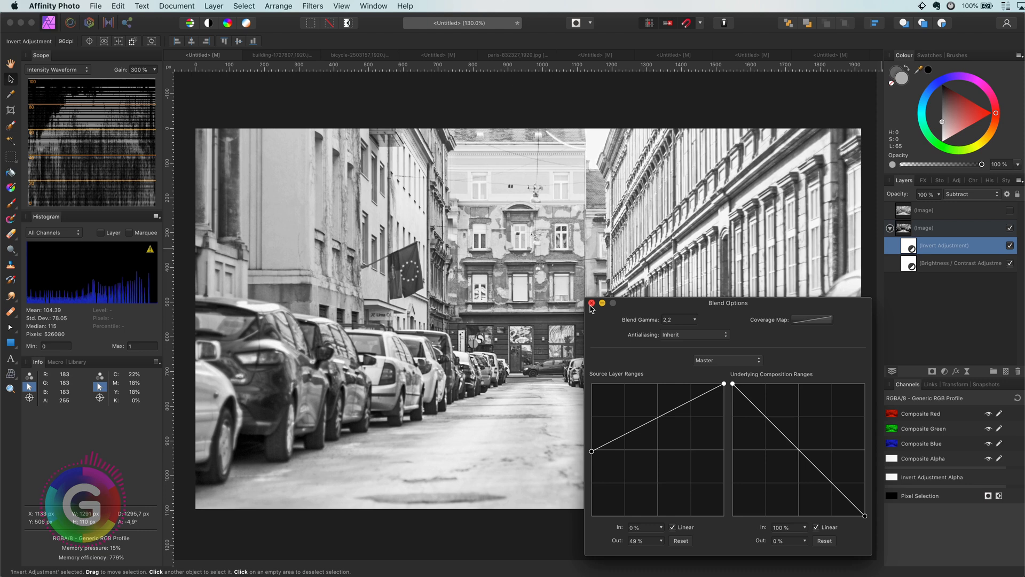
left_click(591, 303)
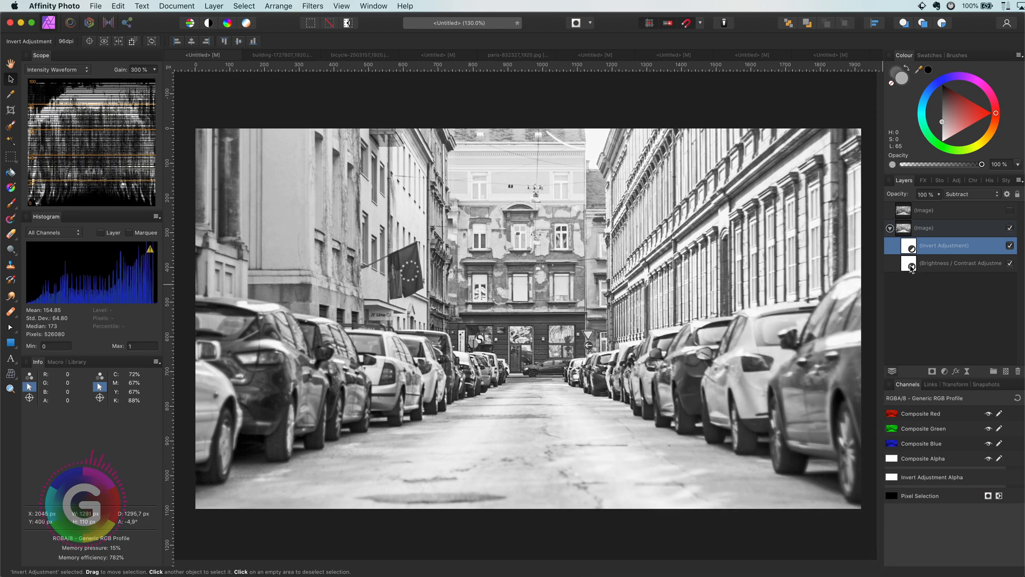
Step: Retune Brightness/Contrast to 5% brightness and -50% contrast
left_click(961, 263)
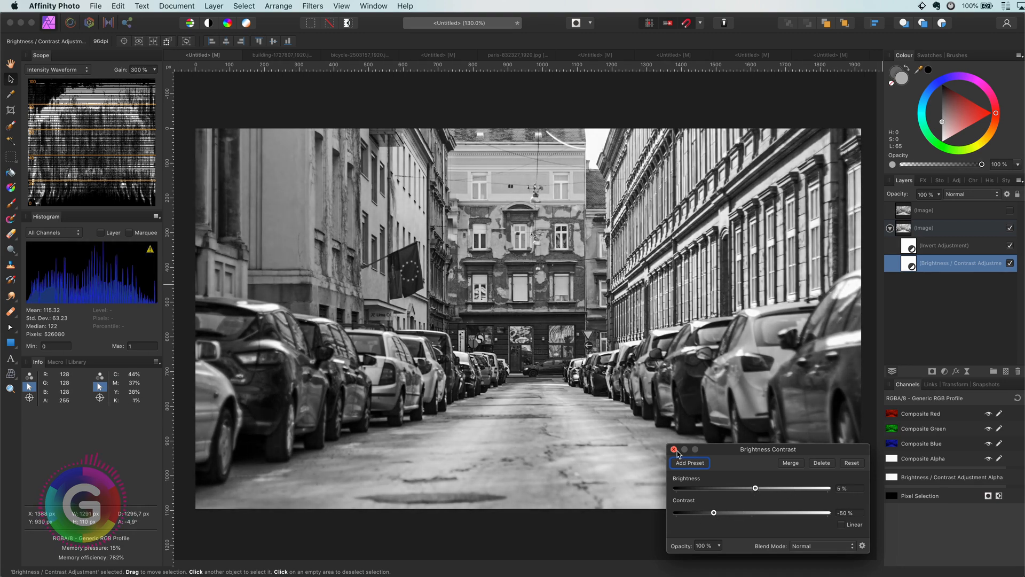
left_click(675, 449)
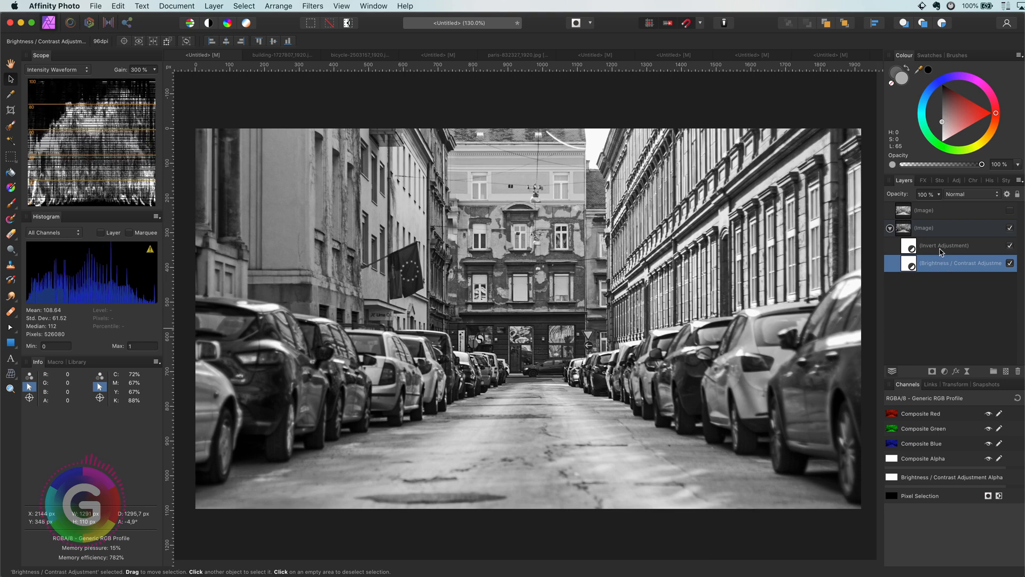
Step: Toggle the top Image layer's visibility to compare the edit with the original
left_click(1011, 210)
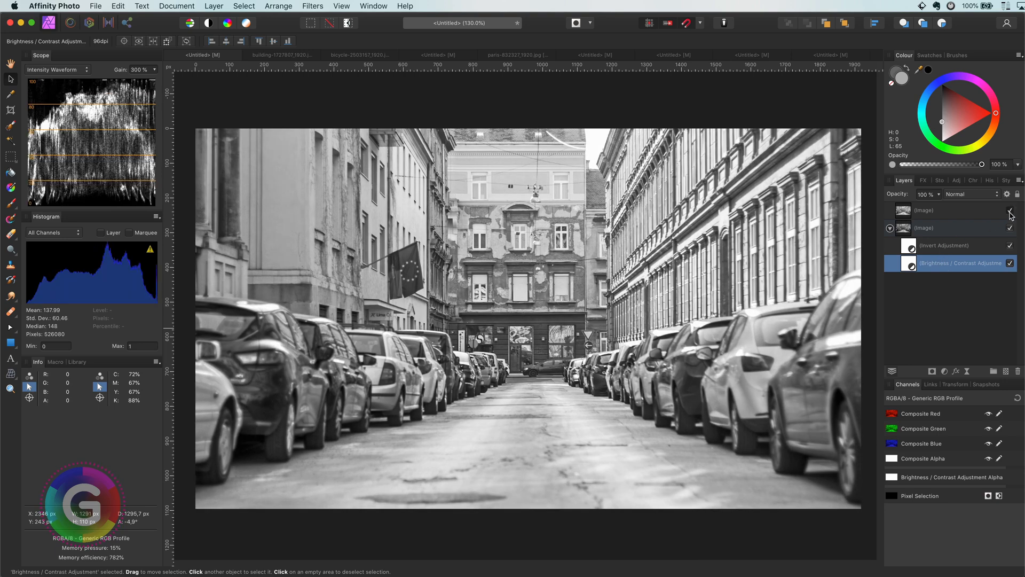
left_click(1012, 211)
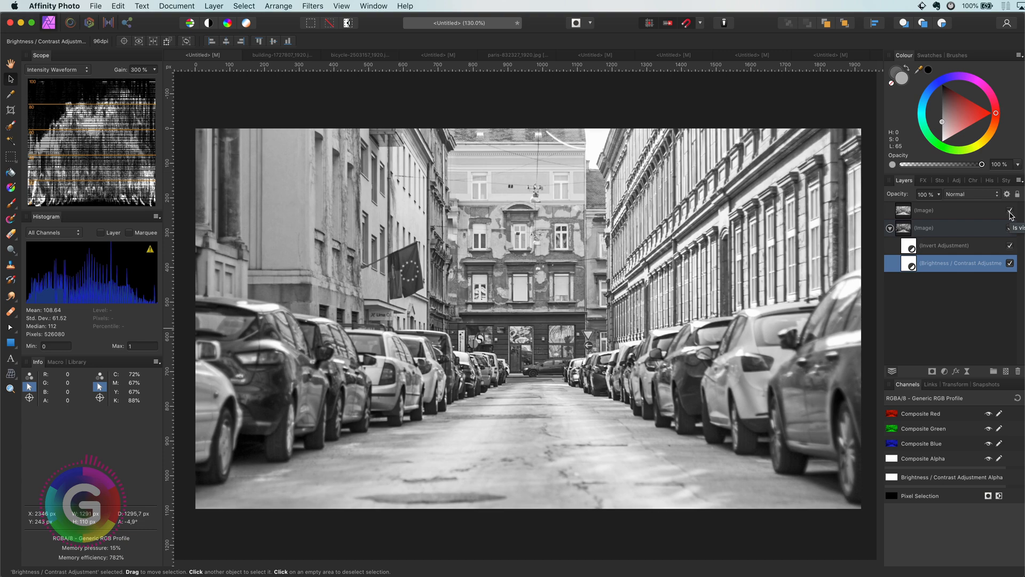
left_click(1010, 227)
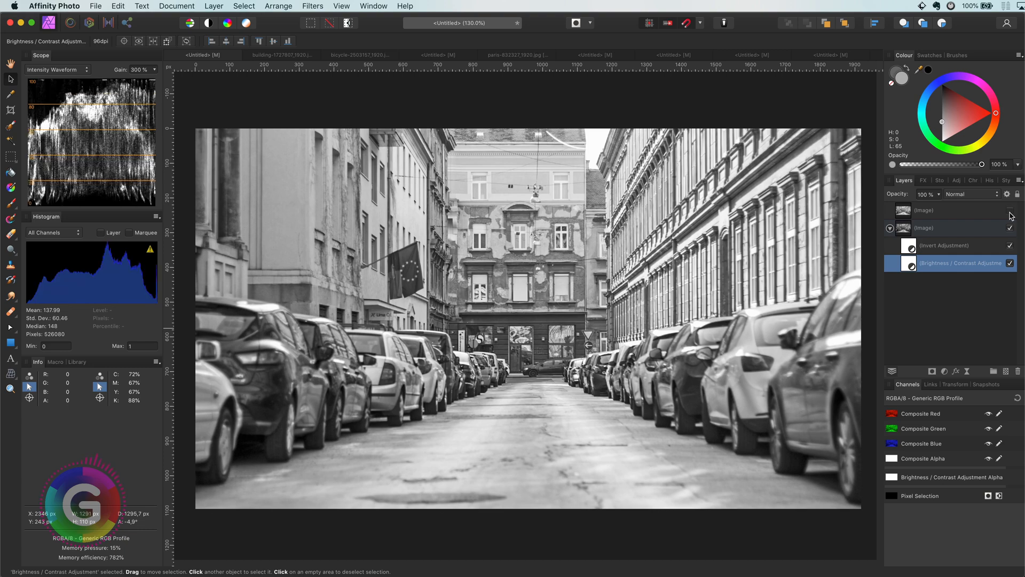
left_click(1011, 214)
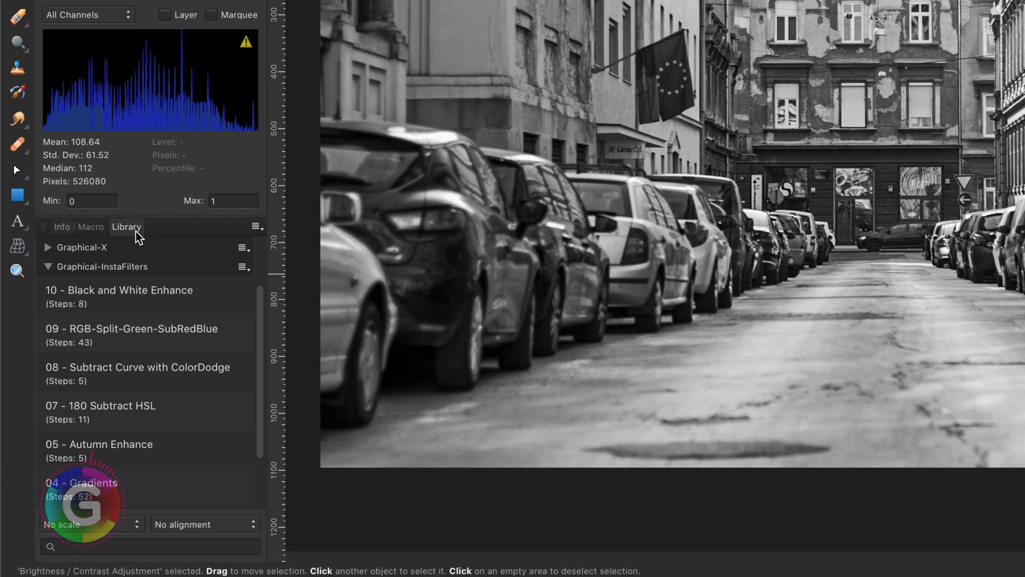
mouse_move(98, 308)
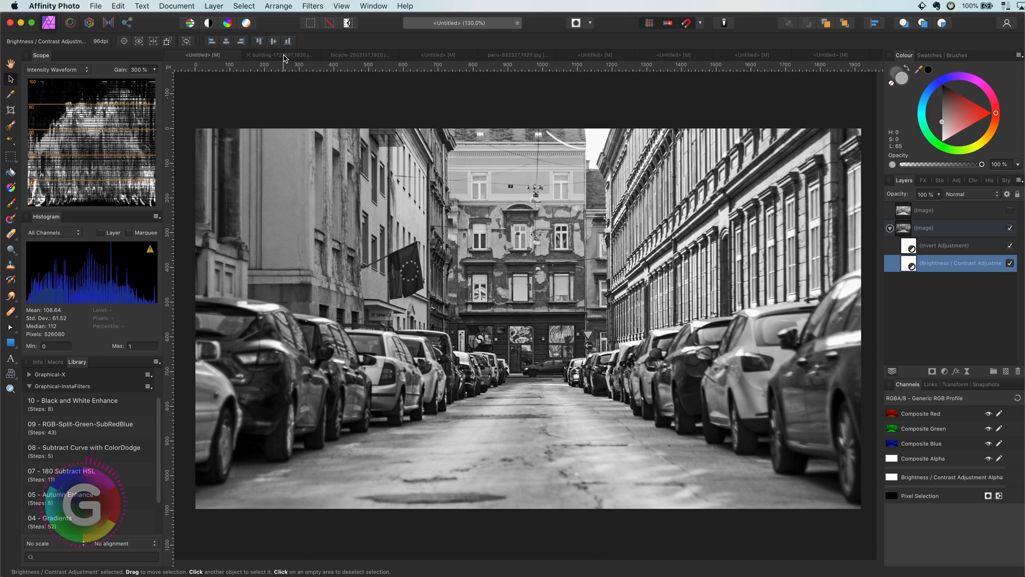
Step: Paste the adjustments onto the building photo and set Brightness -17%, Contrast -61%
left_click(281, 55)
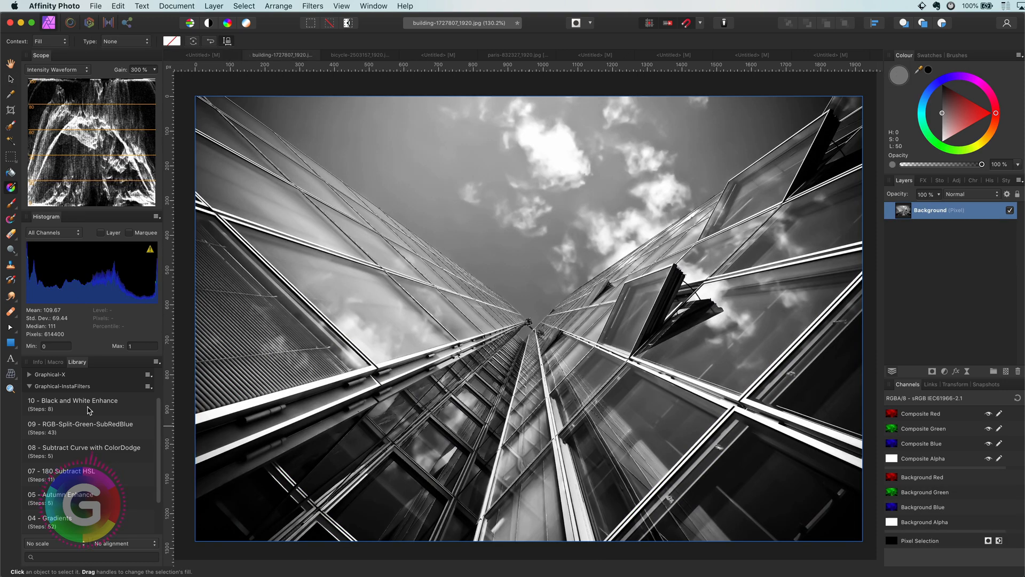
mouse_move(88, 409)
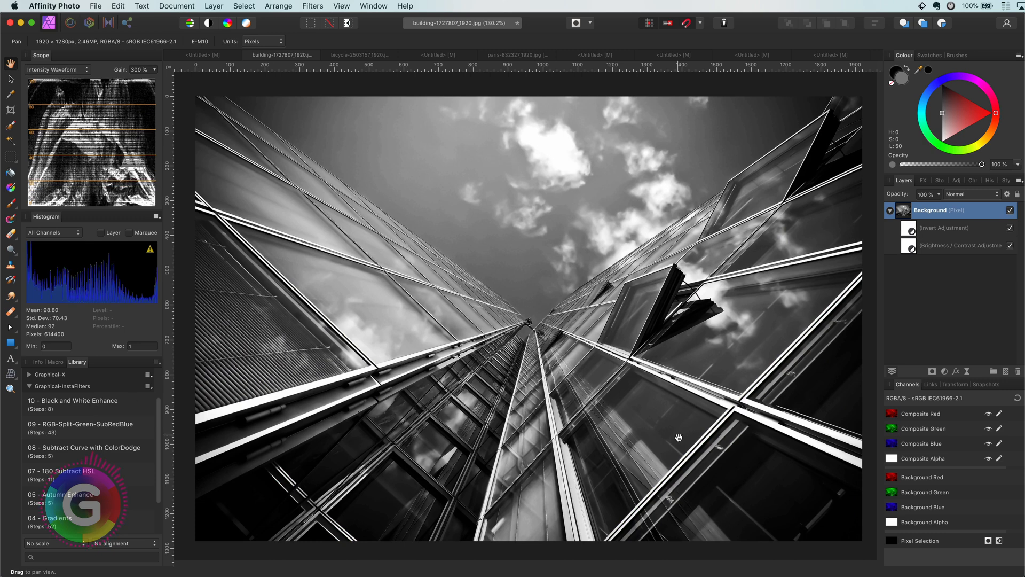
mouse_move(879, 372)
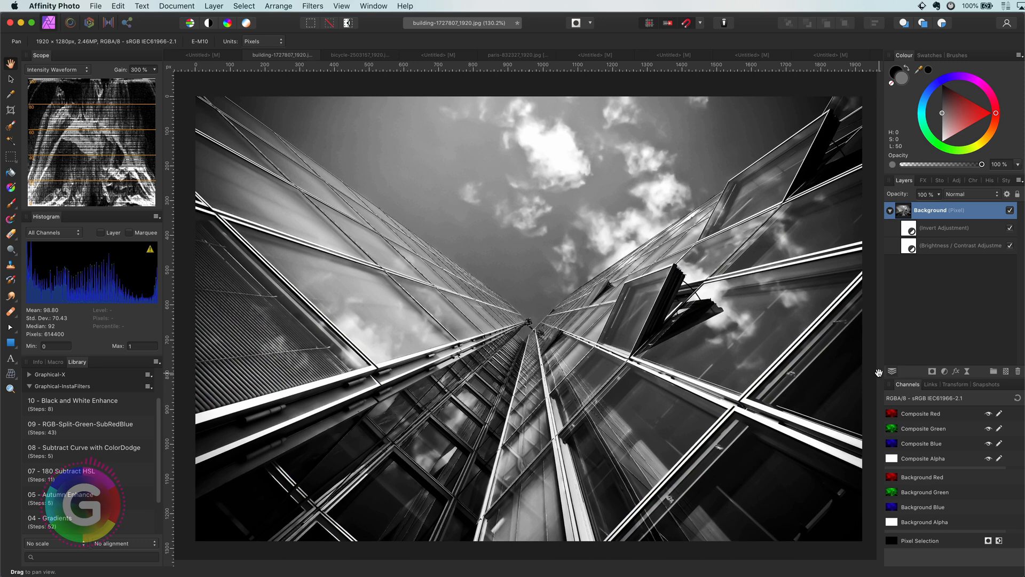
left_click(943, 228)
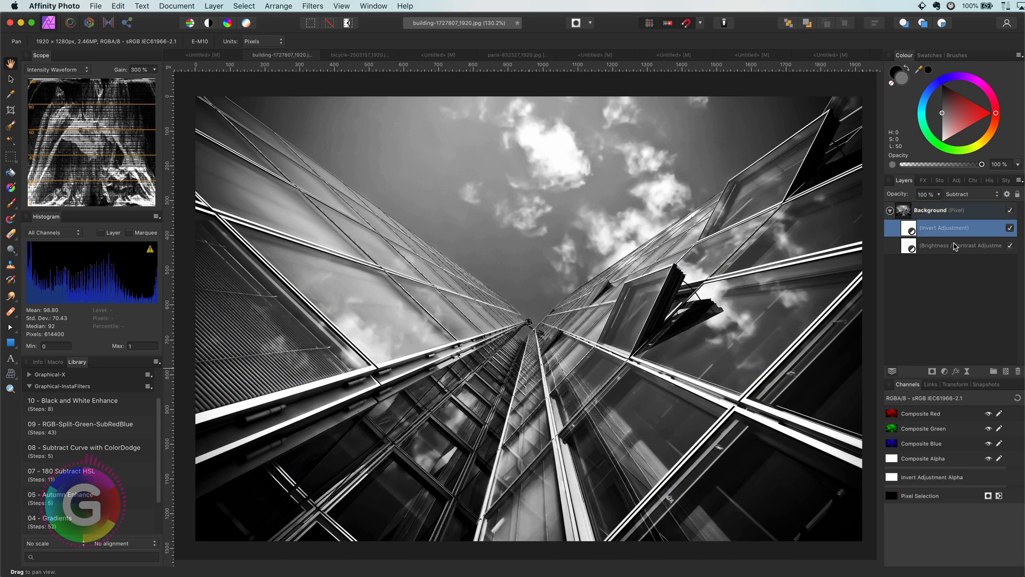
left_click(1010, 228)
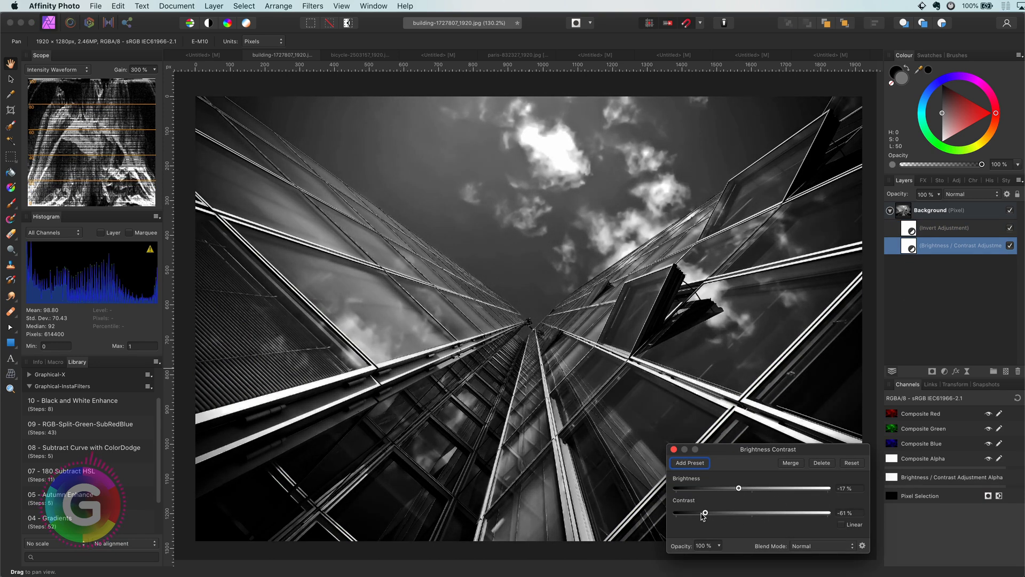
left_click(674, 450)
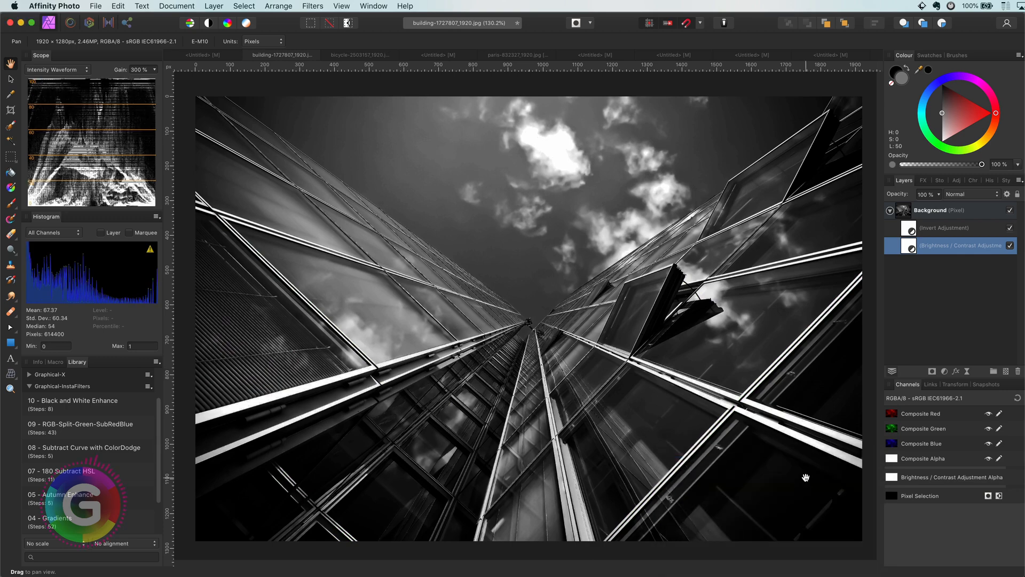
Step: Copy the Invert and Brightness/Contrast layers and paste them onto the paris-832327 photo
left_click(359, 55)
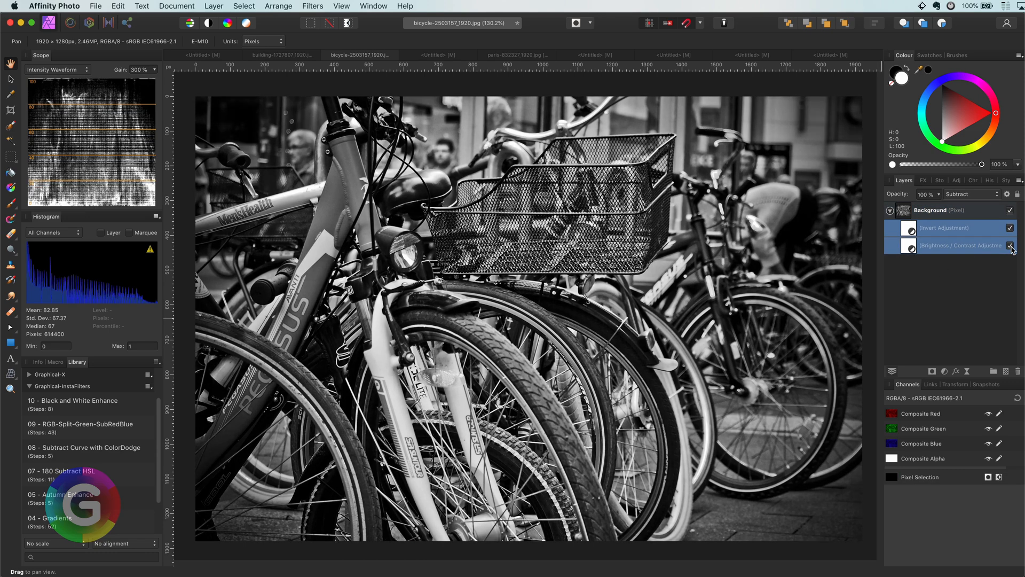
left_click(1011, 246)
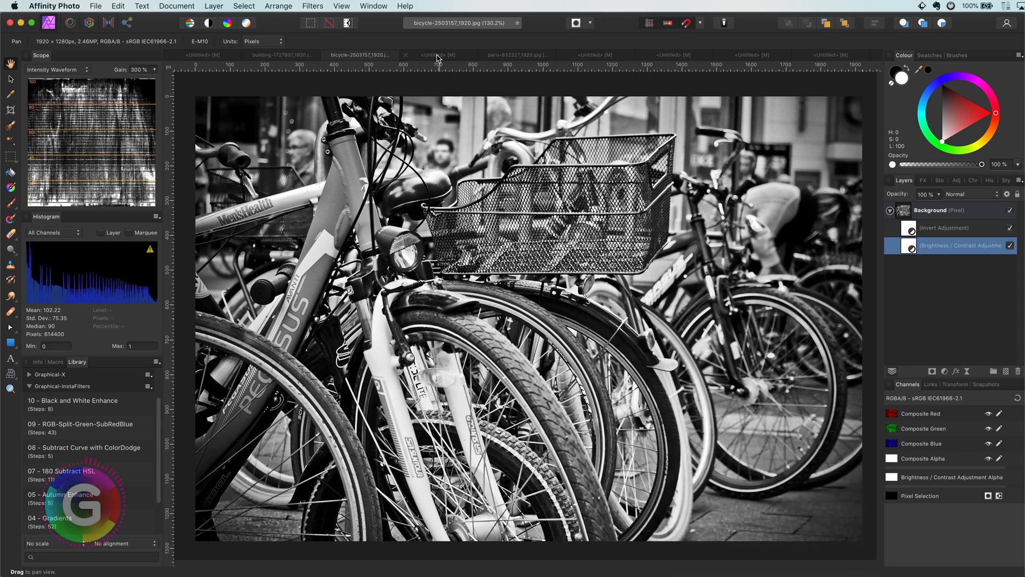
left_click(439, 55)
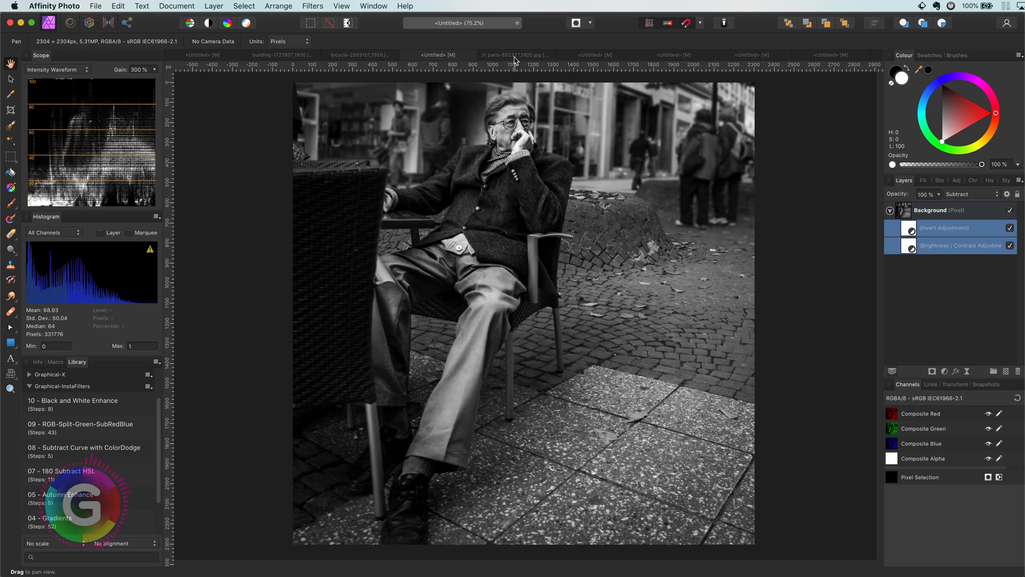
left_click(514, 55)
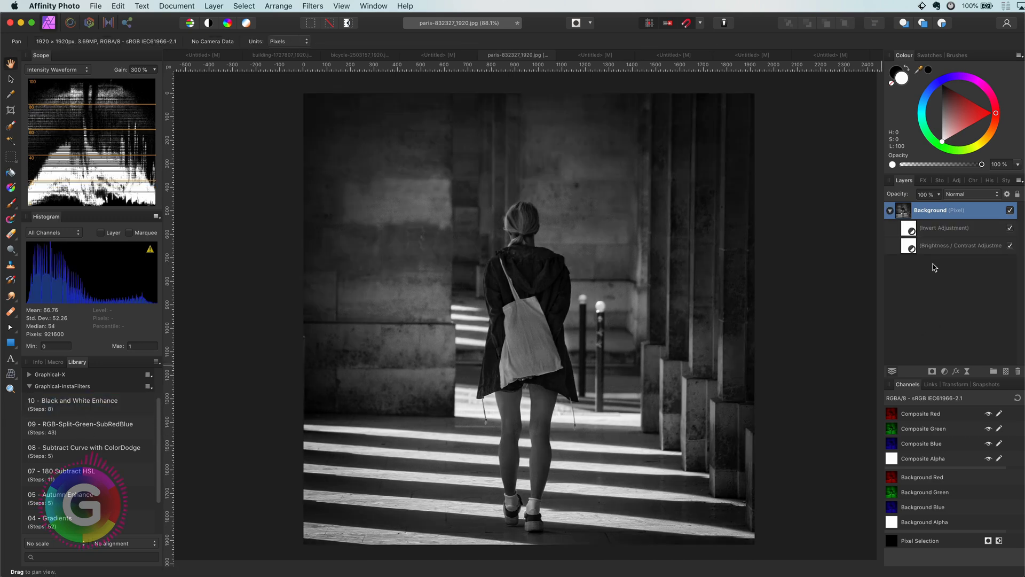
Step: Set the Paris photo's Brightness/Contrast to 64% brightness and -53% contrast
left_click(961, 246)
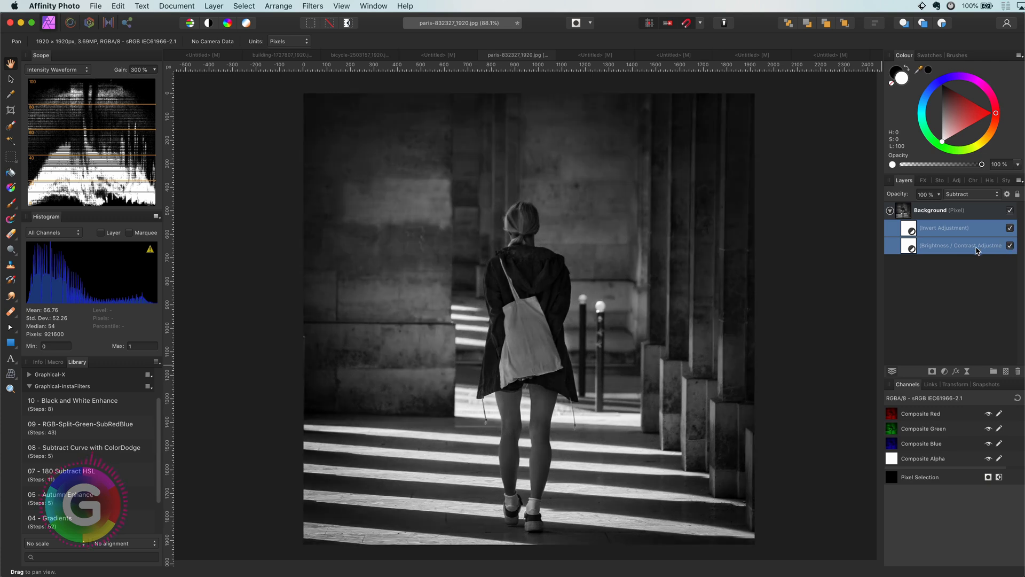
double_click(958, 245)
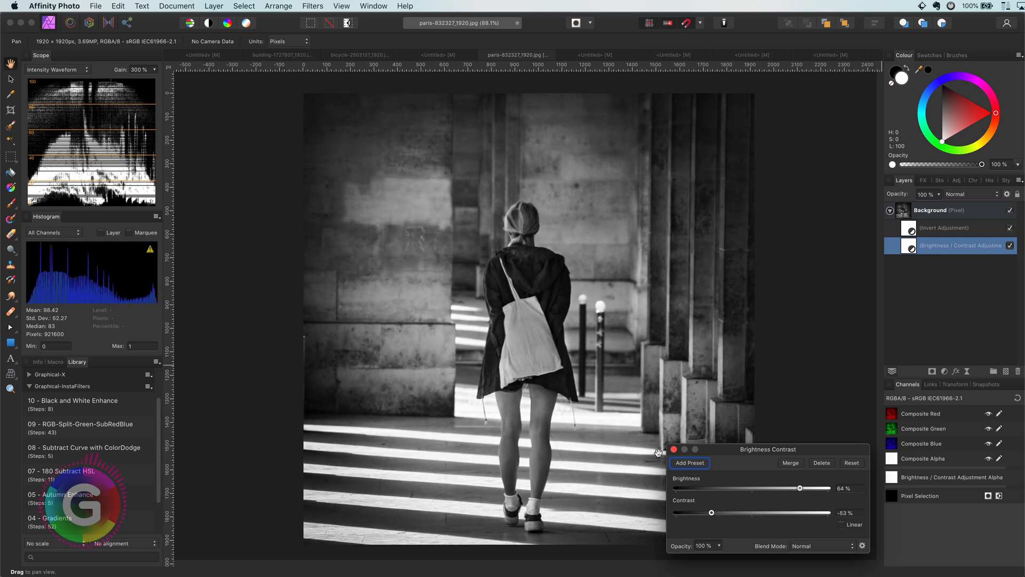
left_click(945, 227)
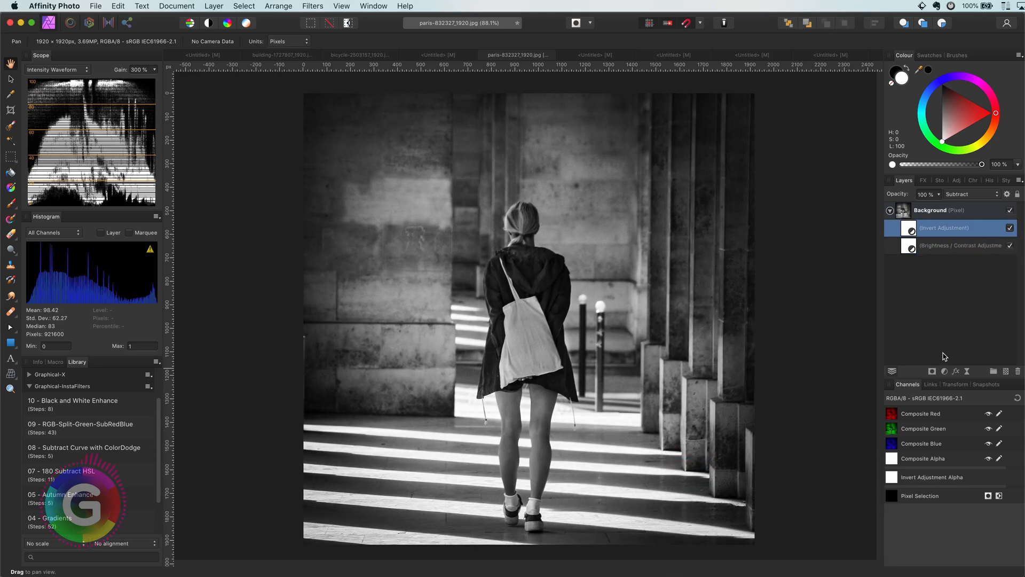
left_click(955, 370)
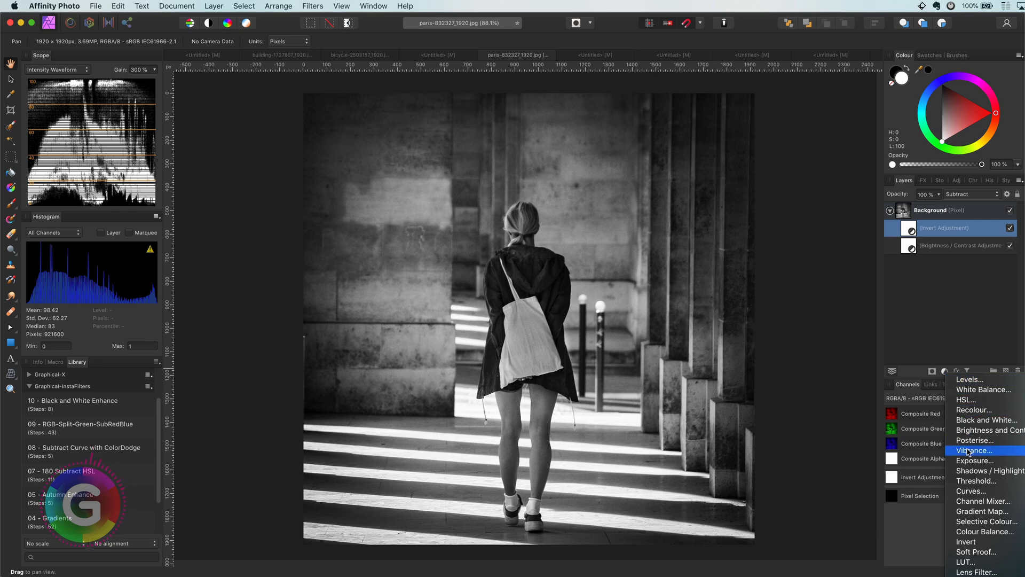
Step: Add a masked Exposure adjustment darkening the Paris photo and compare against the original
left_click(975, 460)
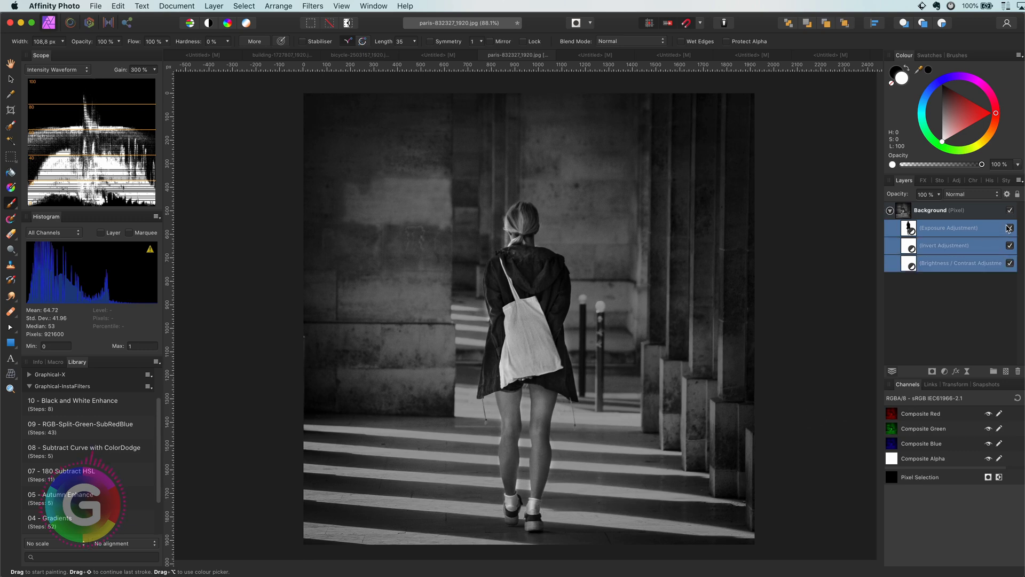
left_click(1010, 227)
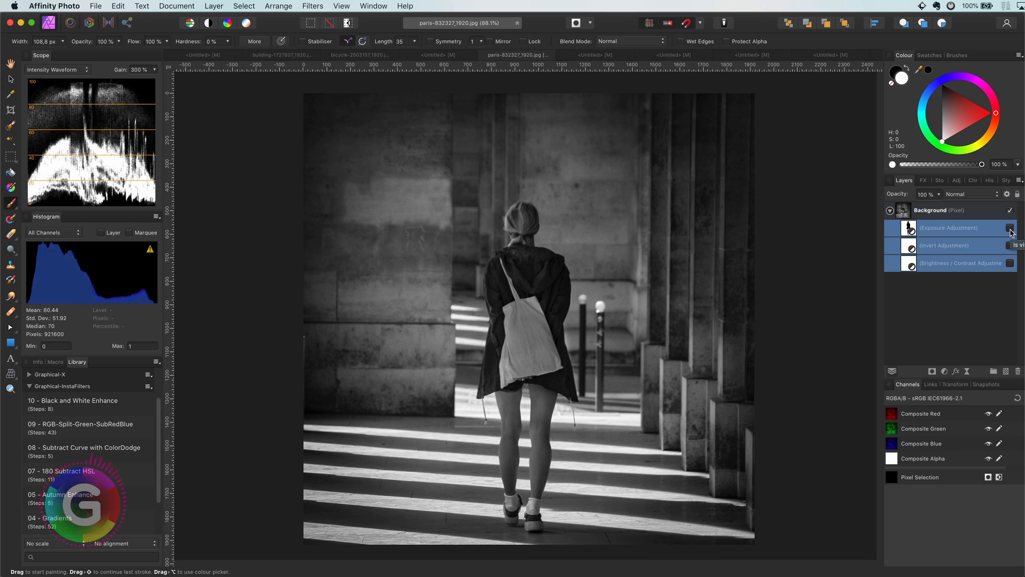
left_click(1010, 263)
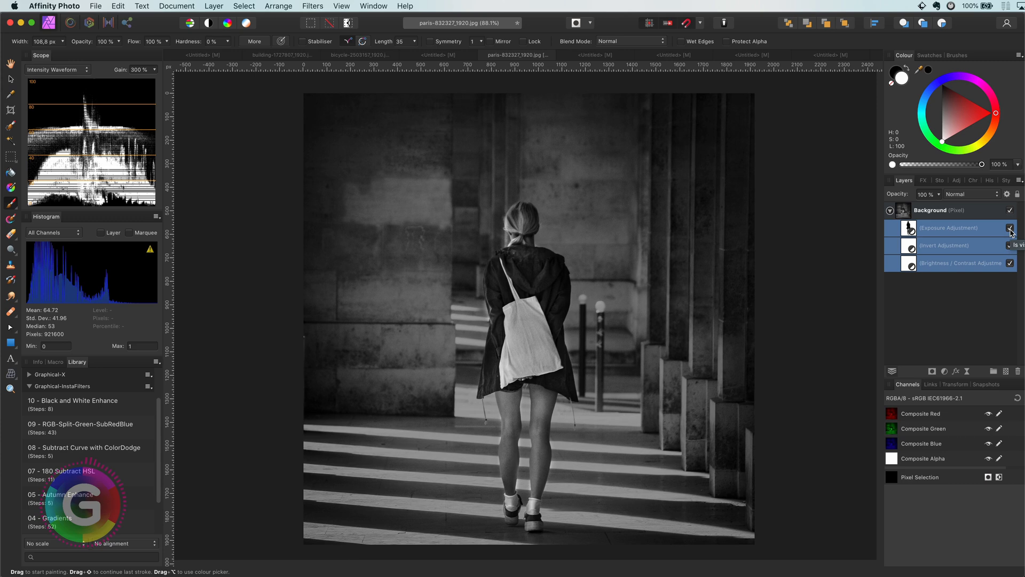
left_click(1011, 228)
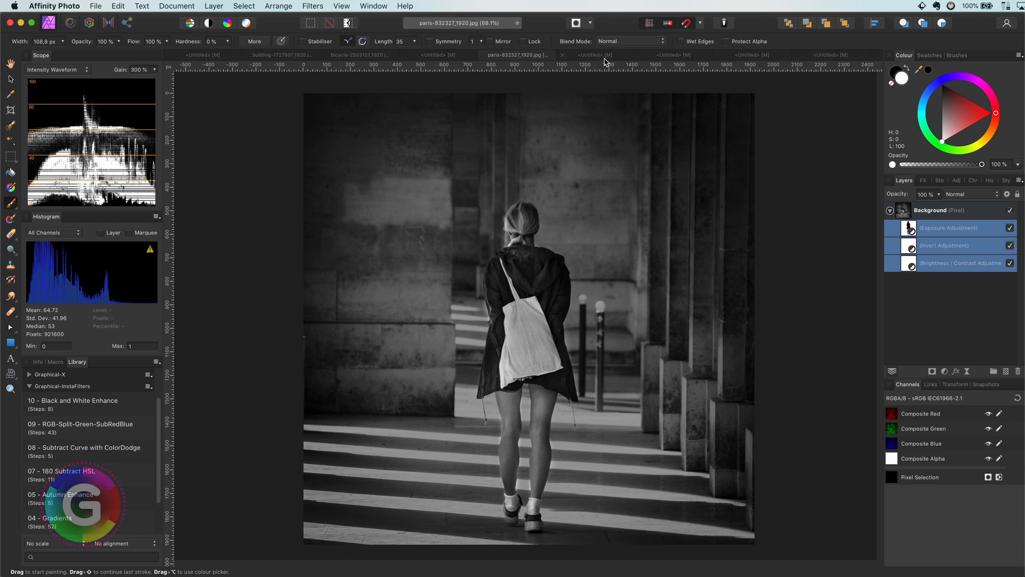
left_click(598, 54)
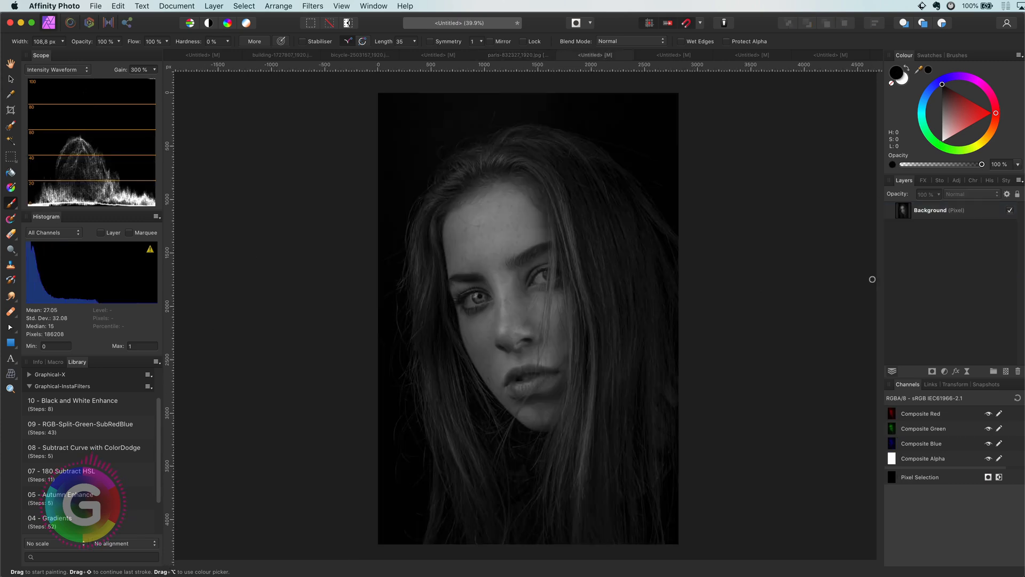
Step: Paste the Invert and Brightness/Contrast adjustments onto the long-haired portrait
left_click(935, 211)
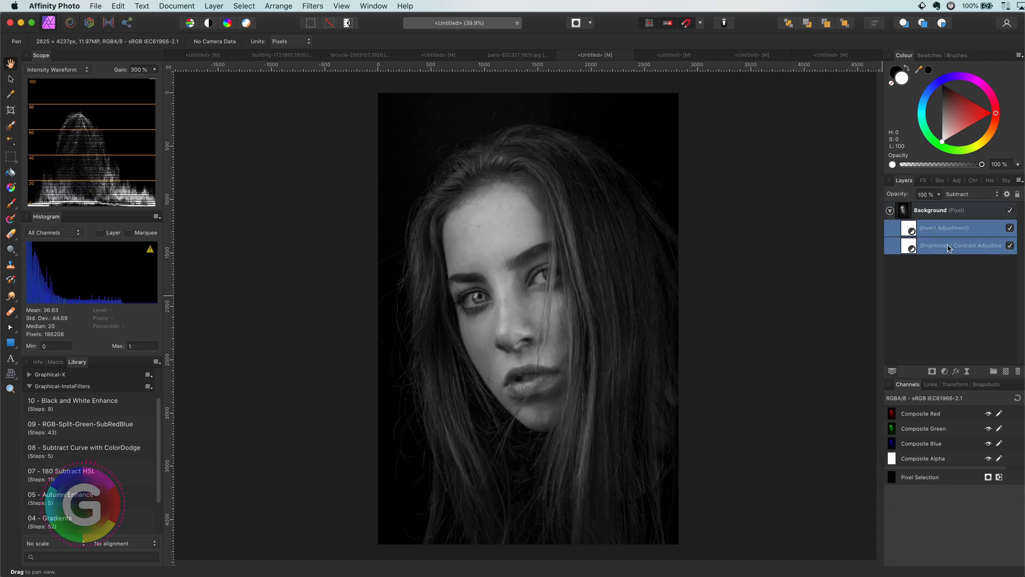
left_click(945, 227)
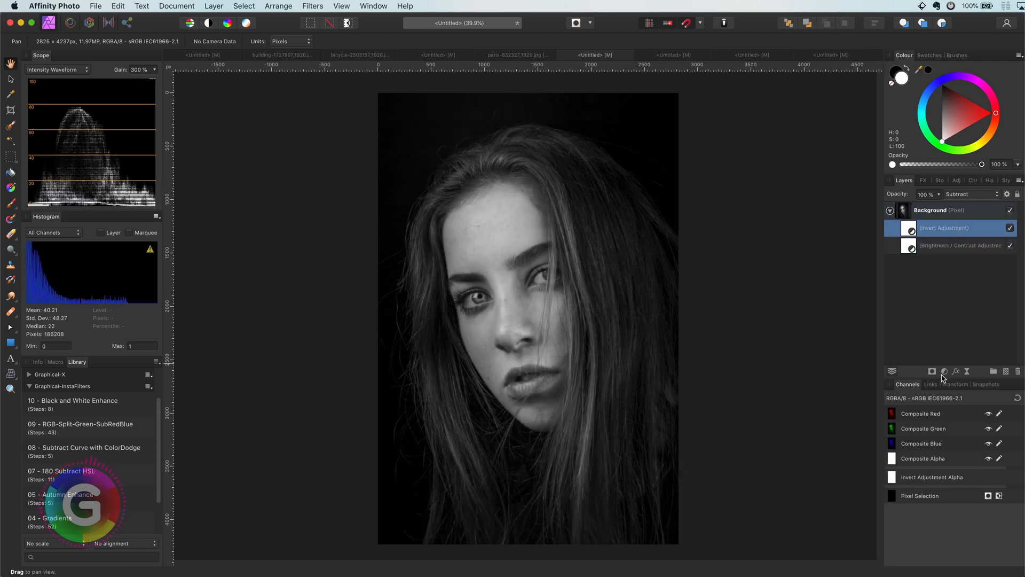
Step: Add an Exposure adjustment to the portrait and paint its mask to darken it
left_click(943, 372)
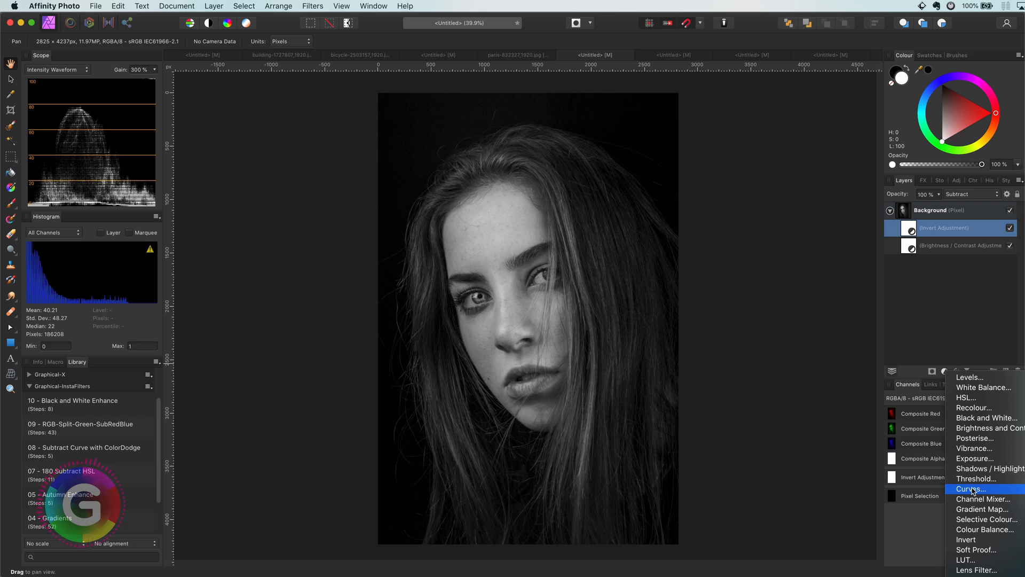
left_click(974, 458)
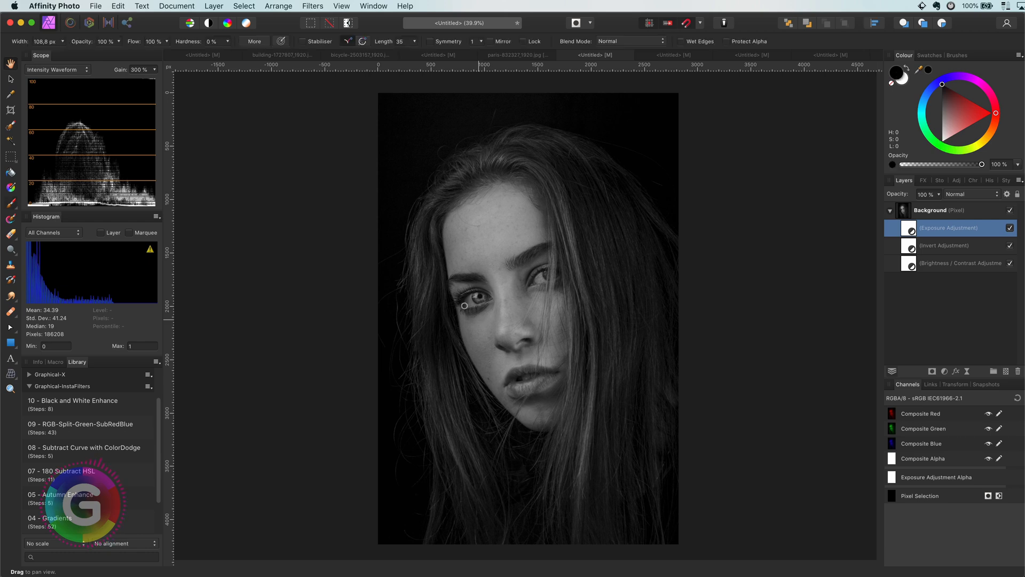
mouse_move(471, 301)
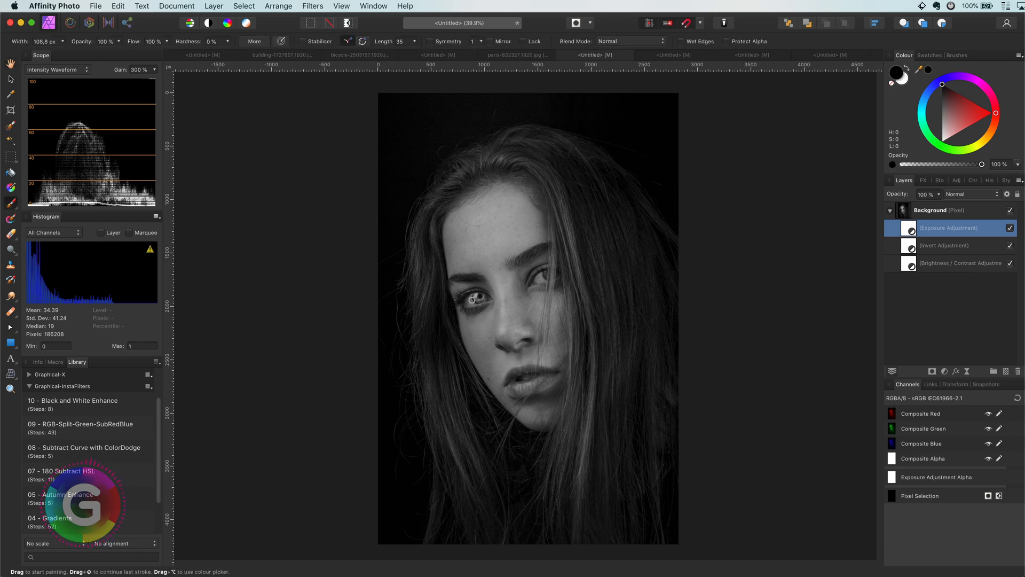
mouse_move(549, 273)
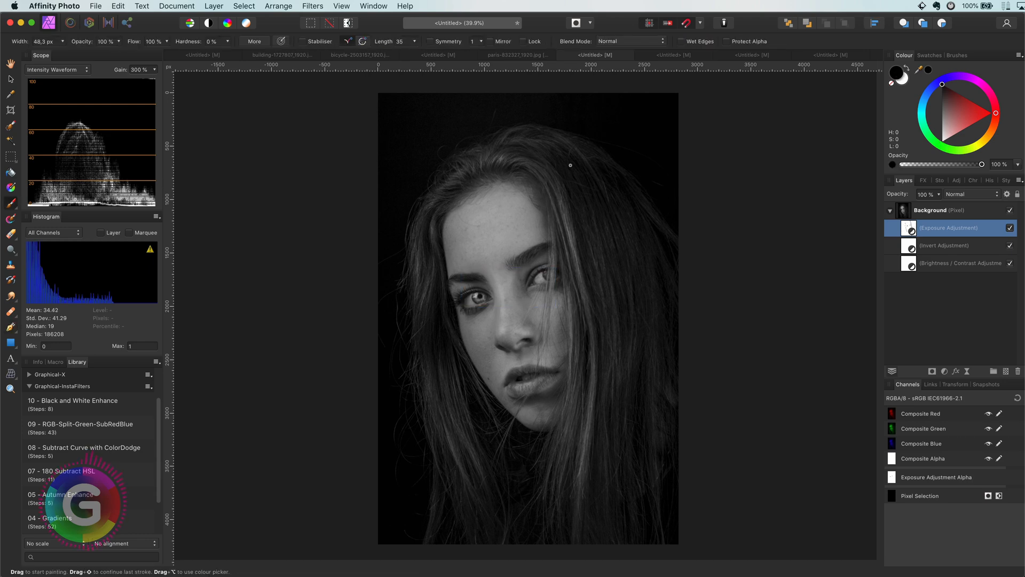
Step: Toggle the adjustment layers' visibility to compare the darkened portrait with the original
left_click(1012, 227)
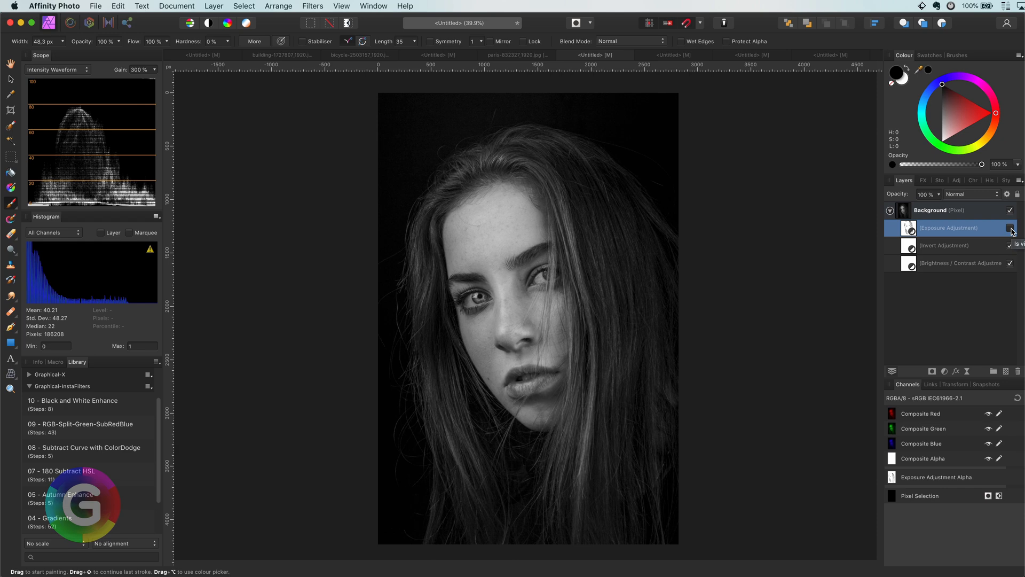
left_click(1011, 227)
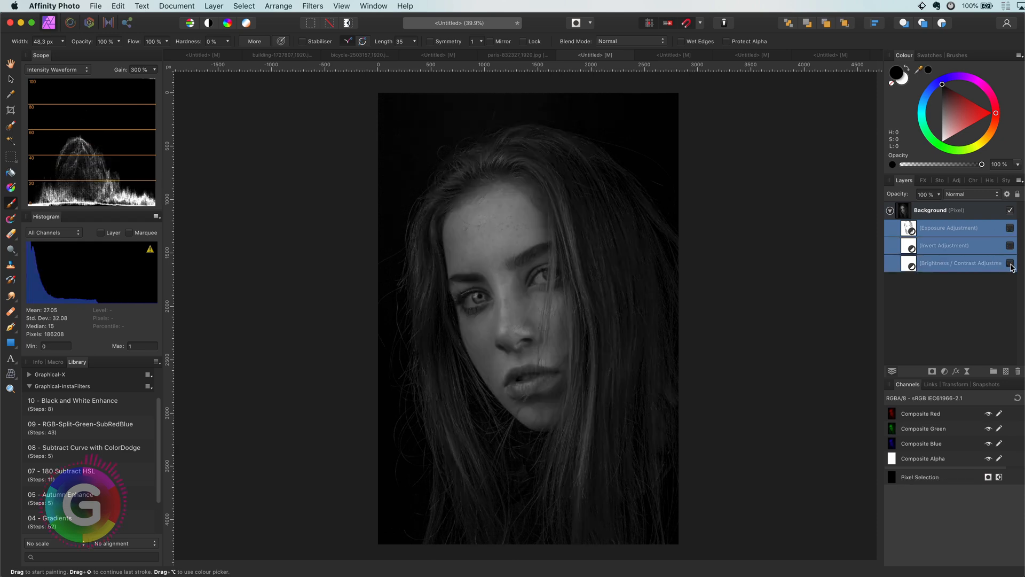
left_click(1010, 263)
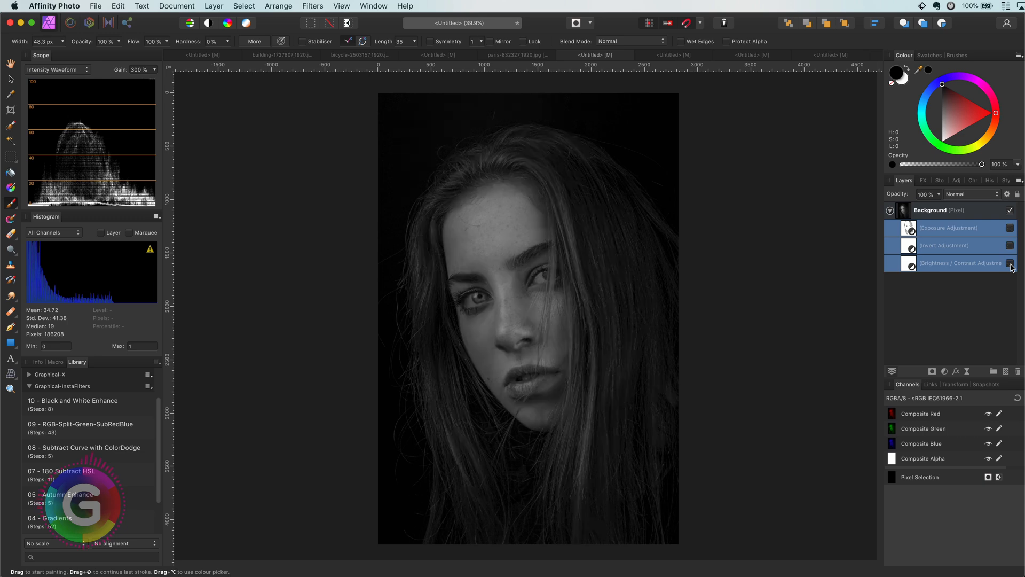
left_click(1013, 263)
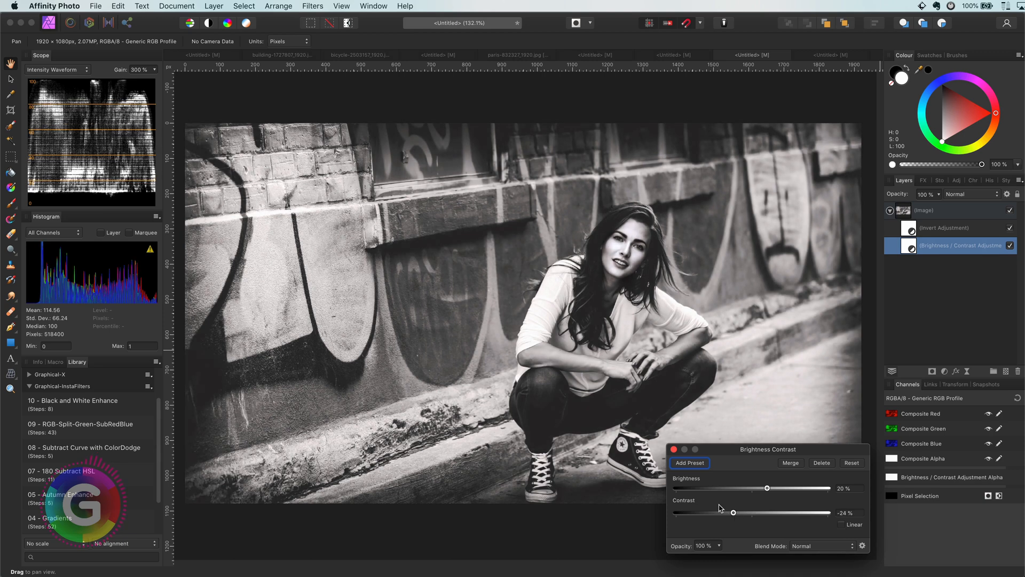
Step: Give the graffiti photo Invert plus Brightness/Contrast at 20% brightness and -24% contrast
left_click(949, 227)
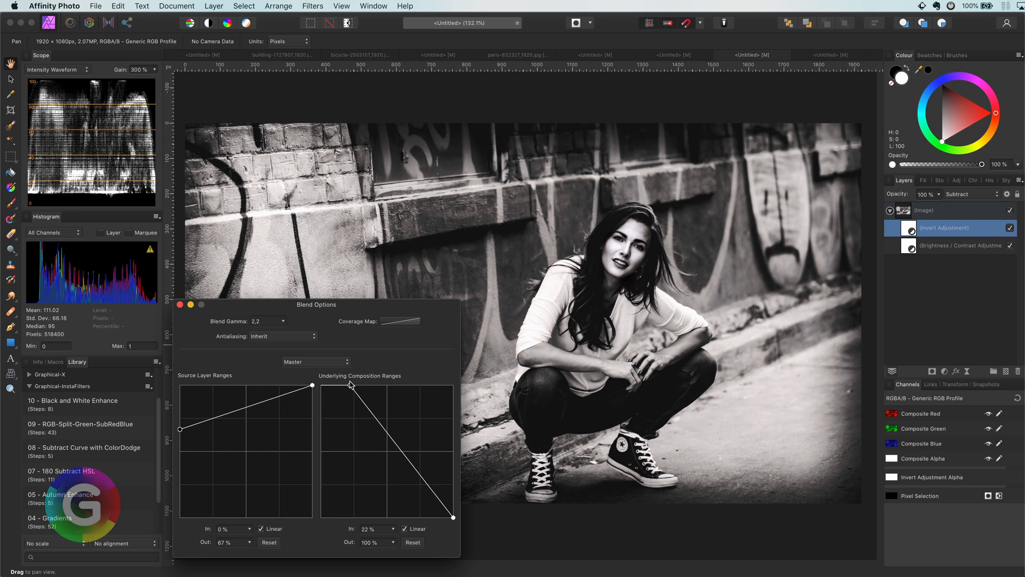
Step: Reshape the Invert layer's blend range curves, then add a masked Exposure adjustment to darken further
left_click(180, 305)
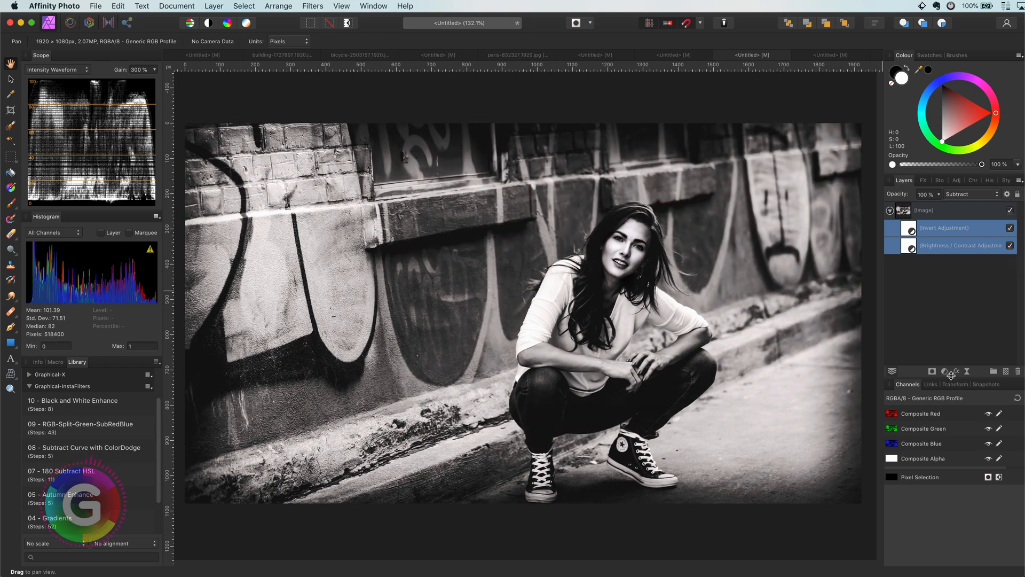
left_click(954, 370)
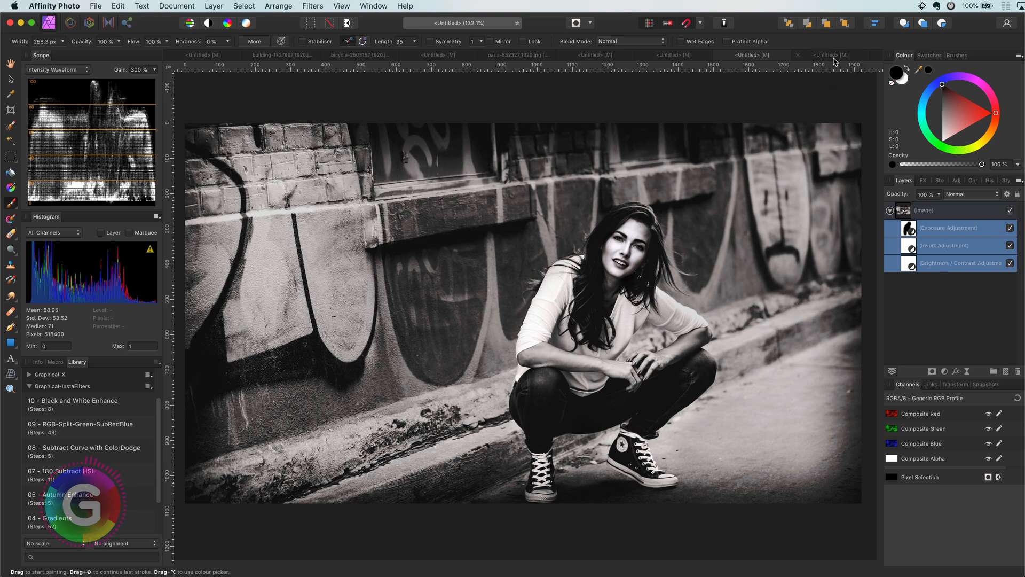
Step: Switch to the colour city-street photo carrying the pasted Invert and Brightness/Contrast adjustments
left_click(832, 54)
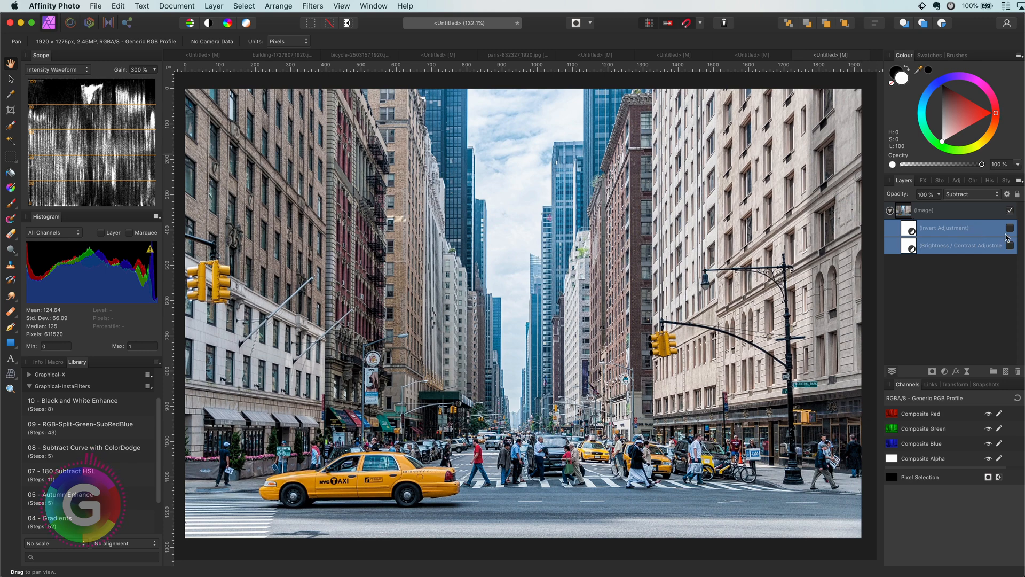
Step: Show the adjustments on the city photo and give its Invert layer custom blend ranges for deeper blacks
left_click(1010, 227)
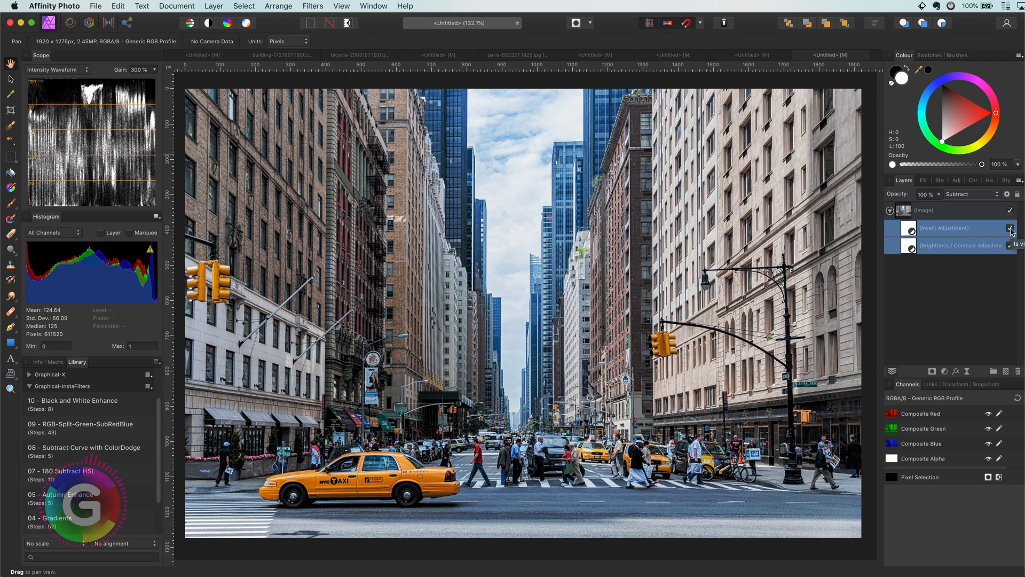
left_click(1012, 228)
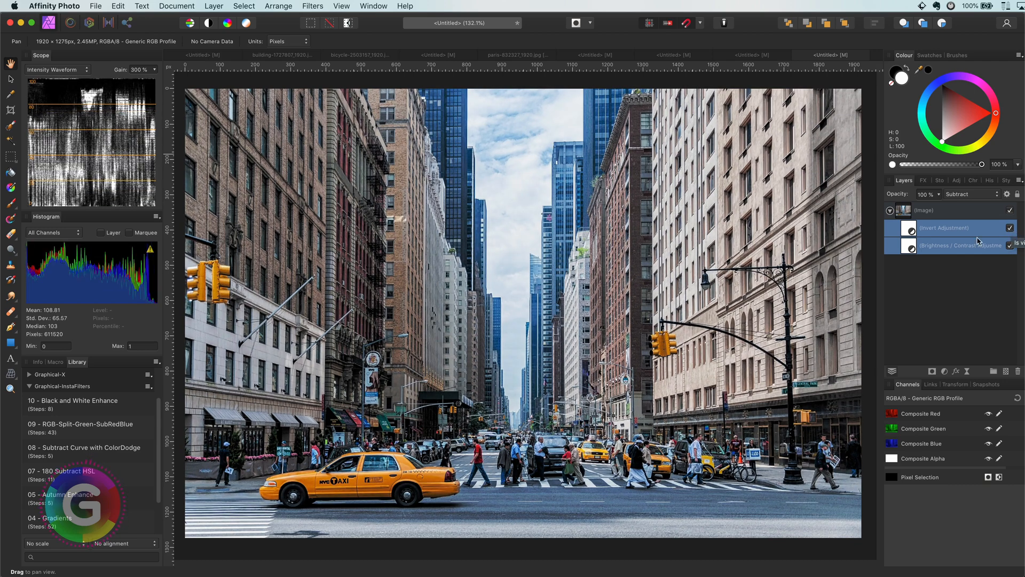
left_click(945, 228)
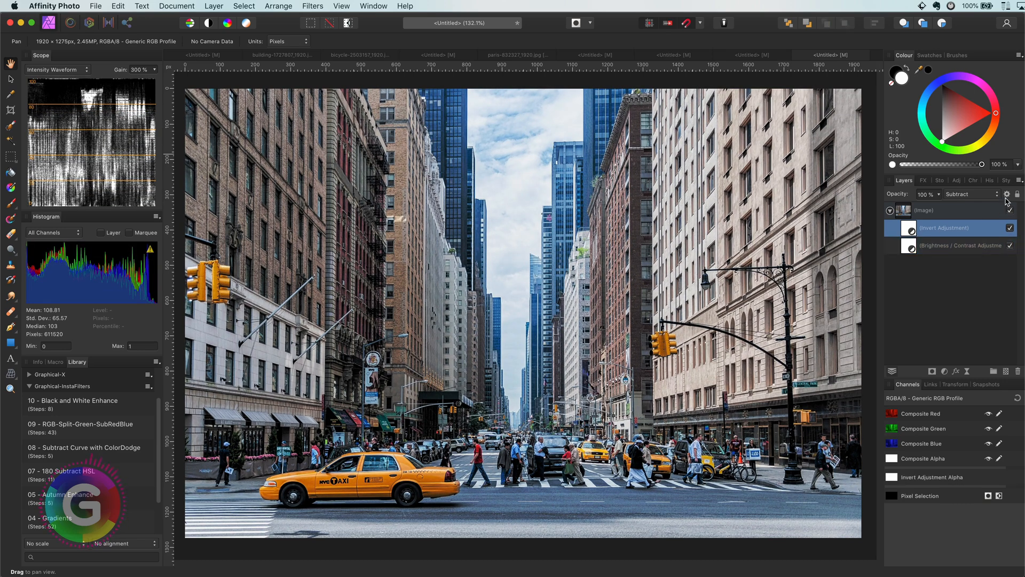
left_click(1008, 194)
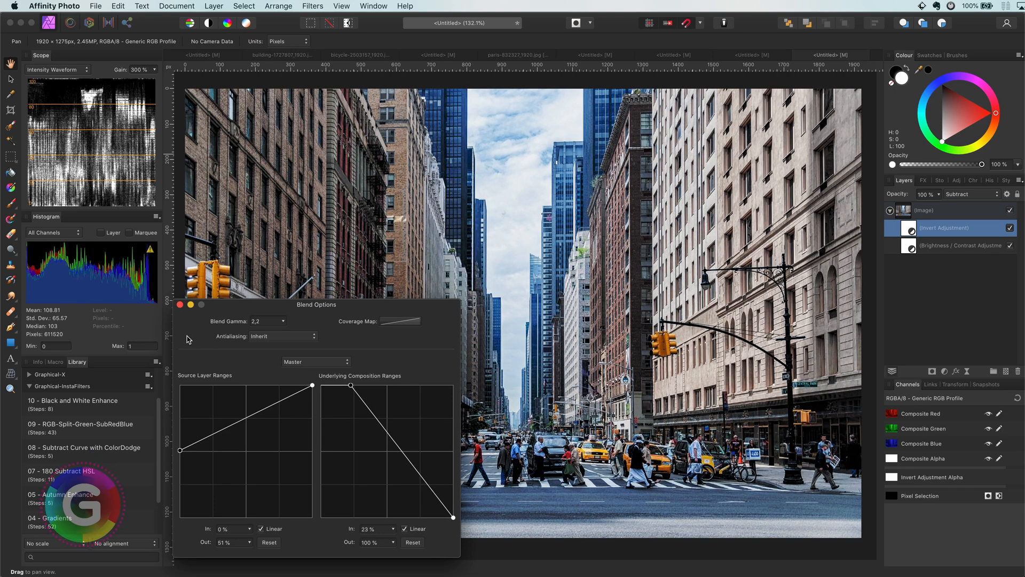
left_click(181, 305)
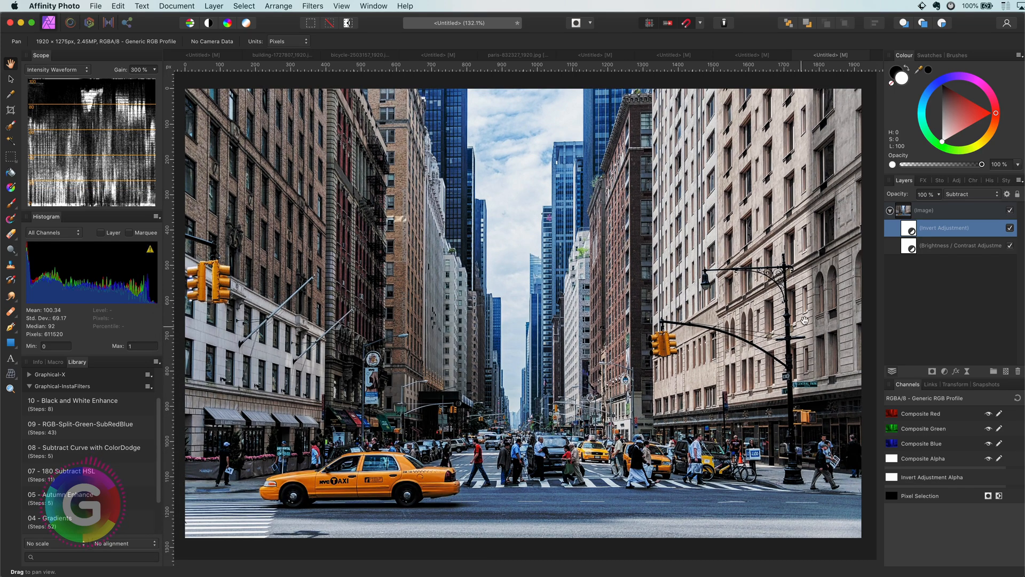